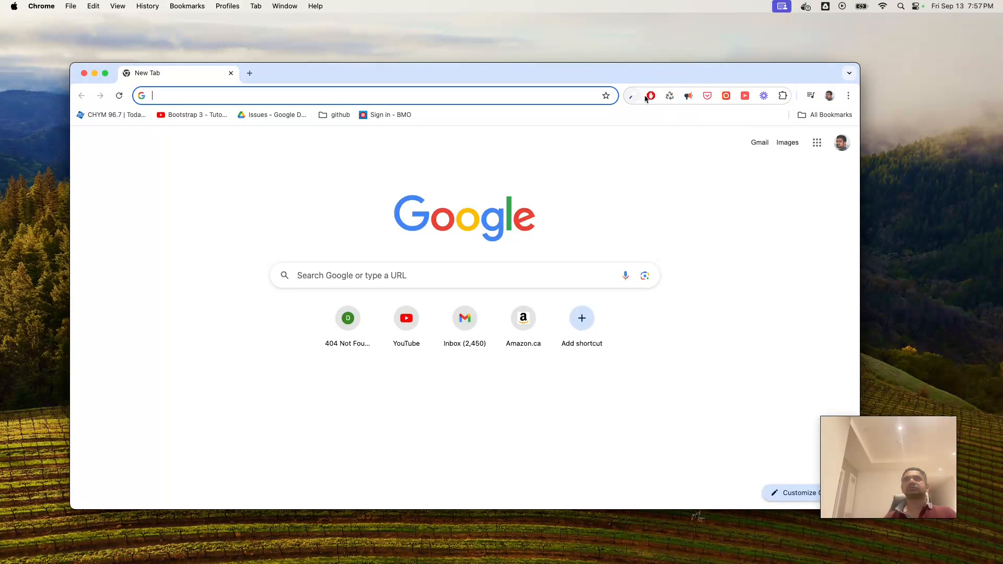
mouse_move(631, 96)
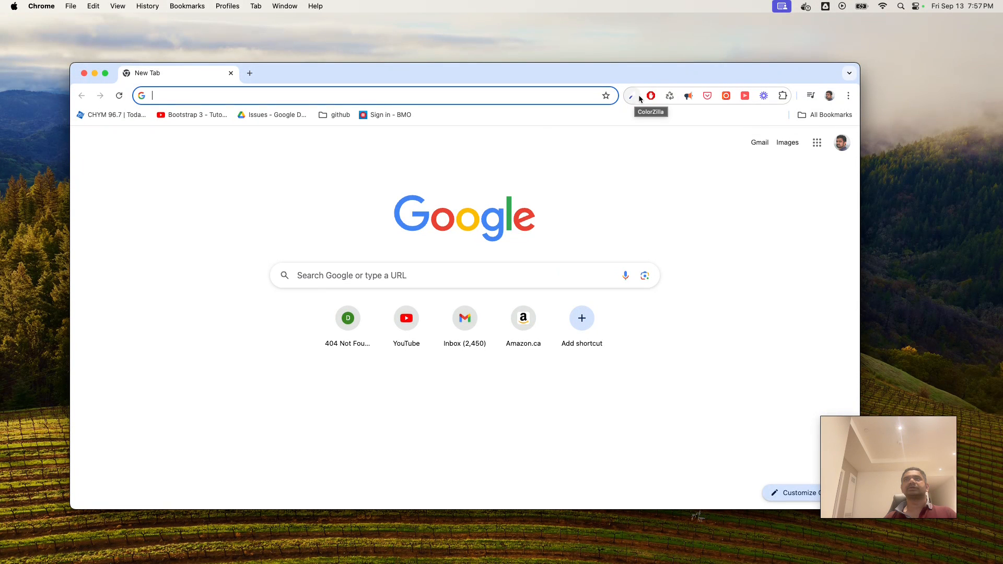
Open ColorZilla's Options page from its toolbar icon menu
left_click(631, 95)
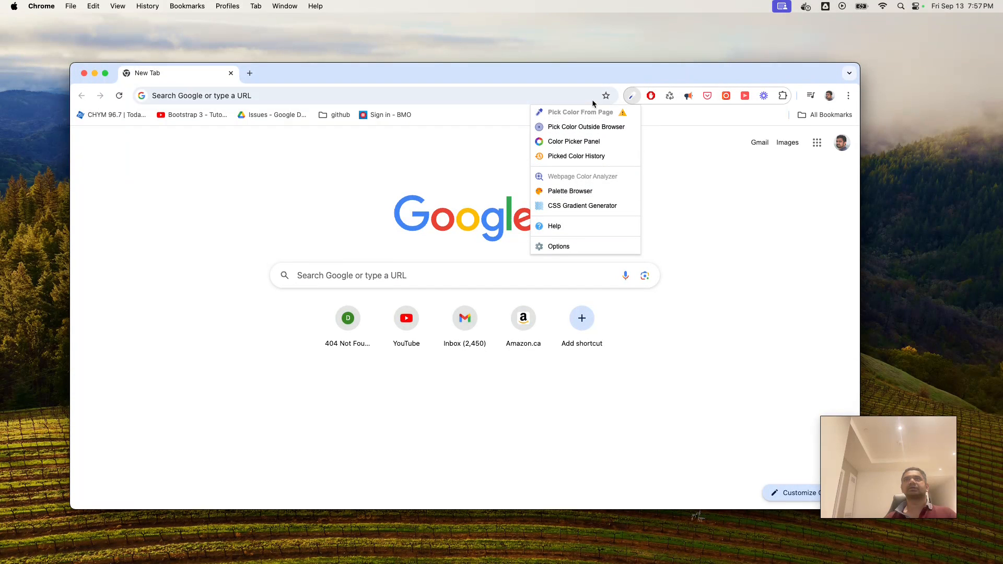
mouse_move(563, 106)
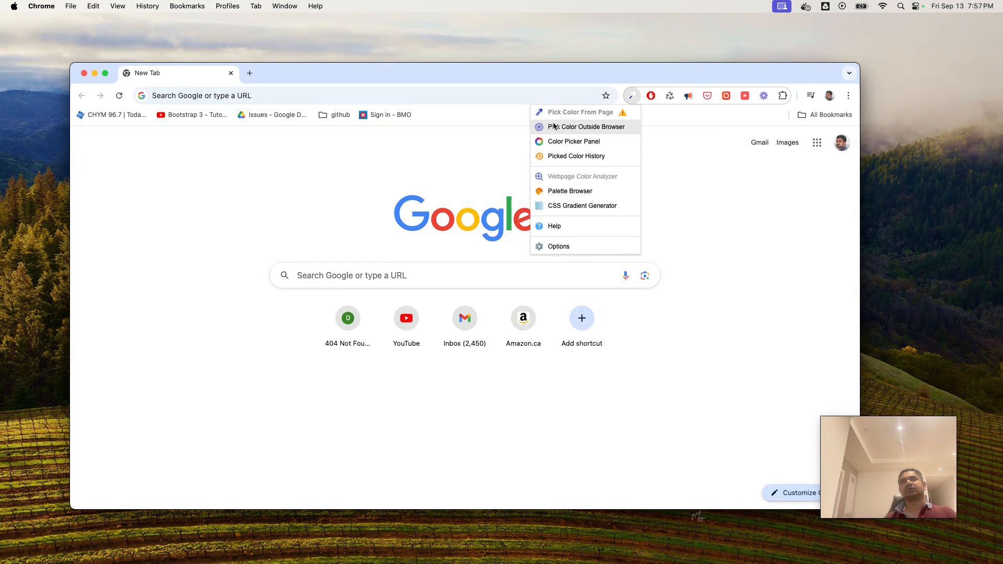
mouse_move(598, 122)
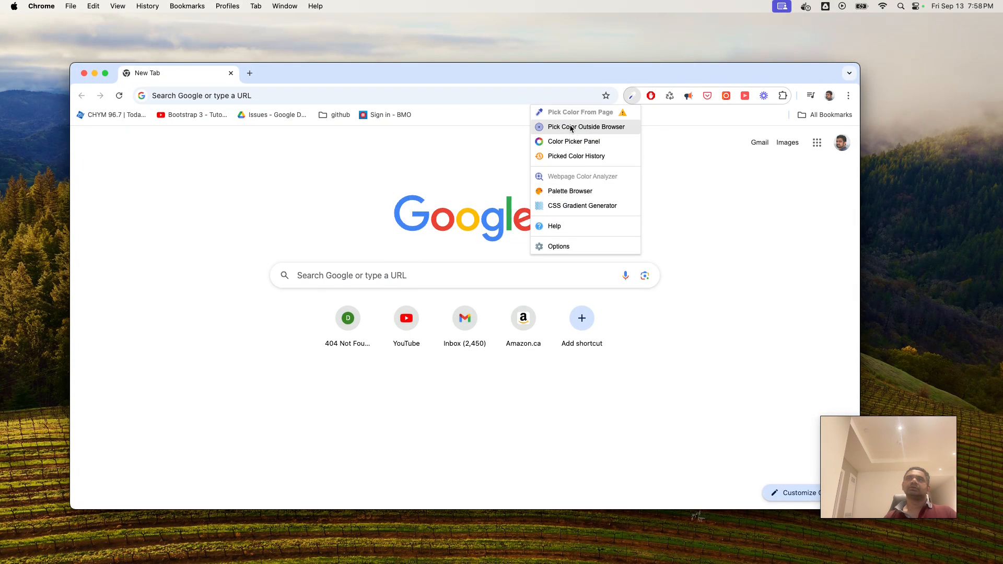
mouse_move(571, 249)
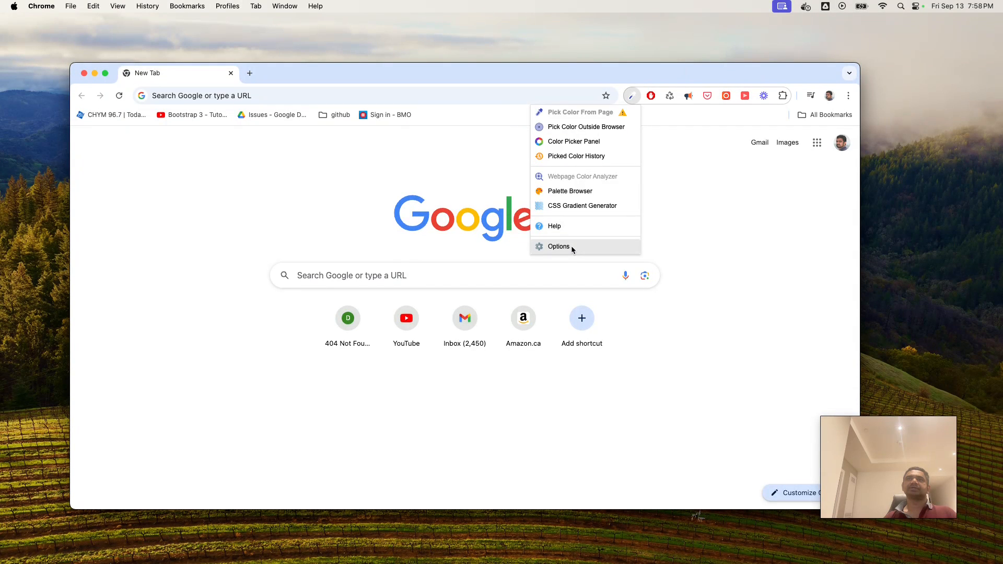
left_click(558, 247)
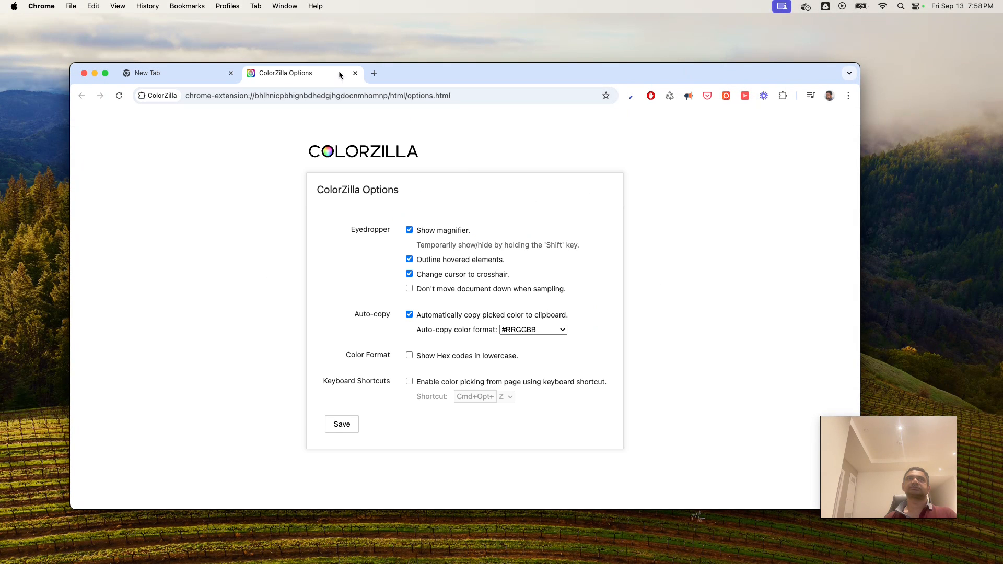
Close the ColorZilla Options tab so only the New Tab page remains
left_click(355, 73)
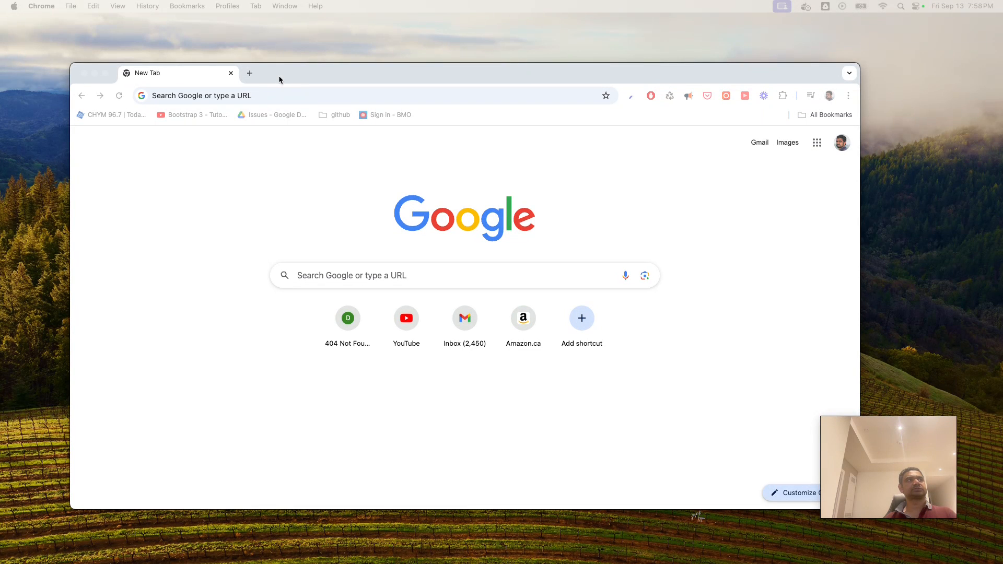
mouse_move(273, 167)
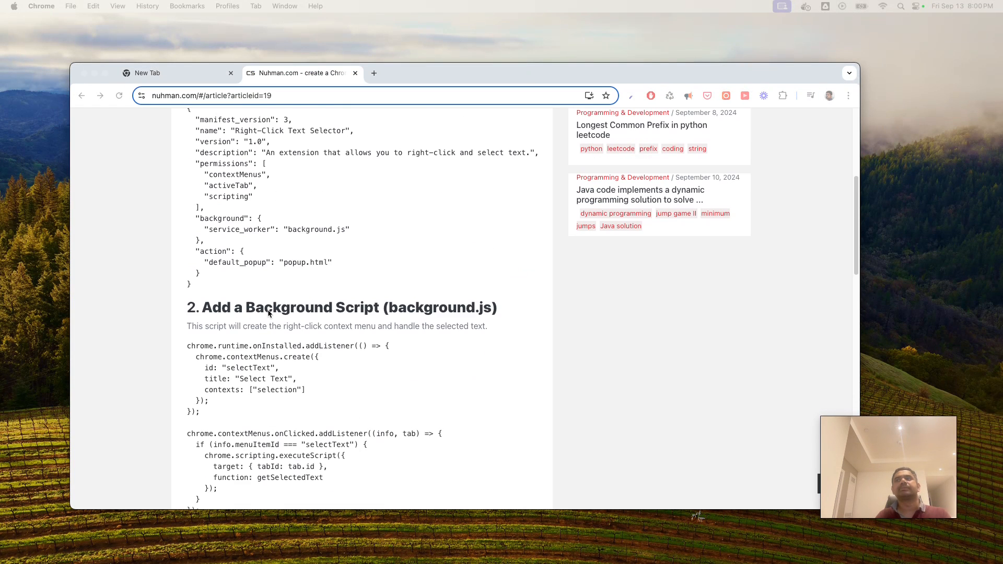
scroll("up", 3)
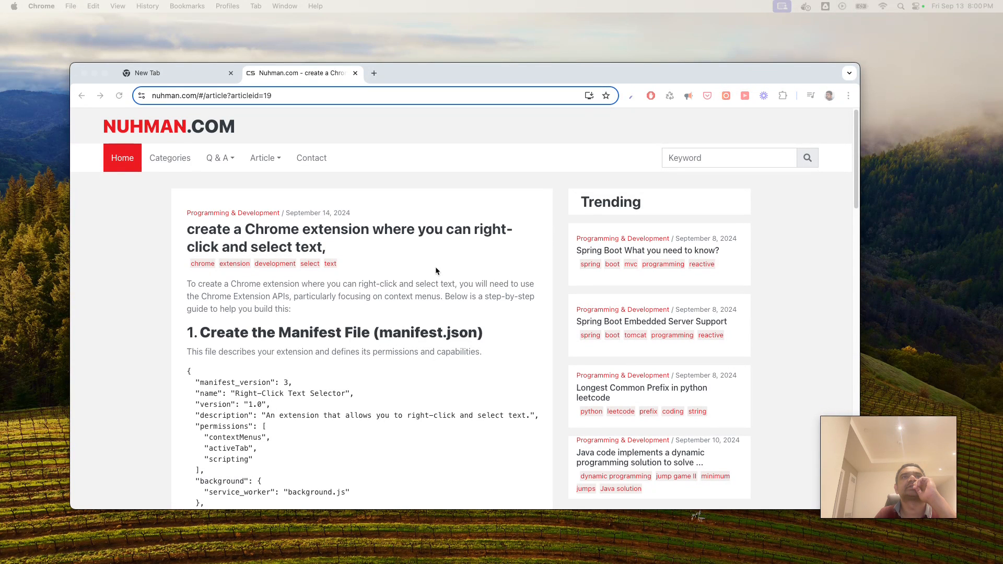
mouse_move(331, 204)
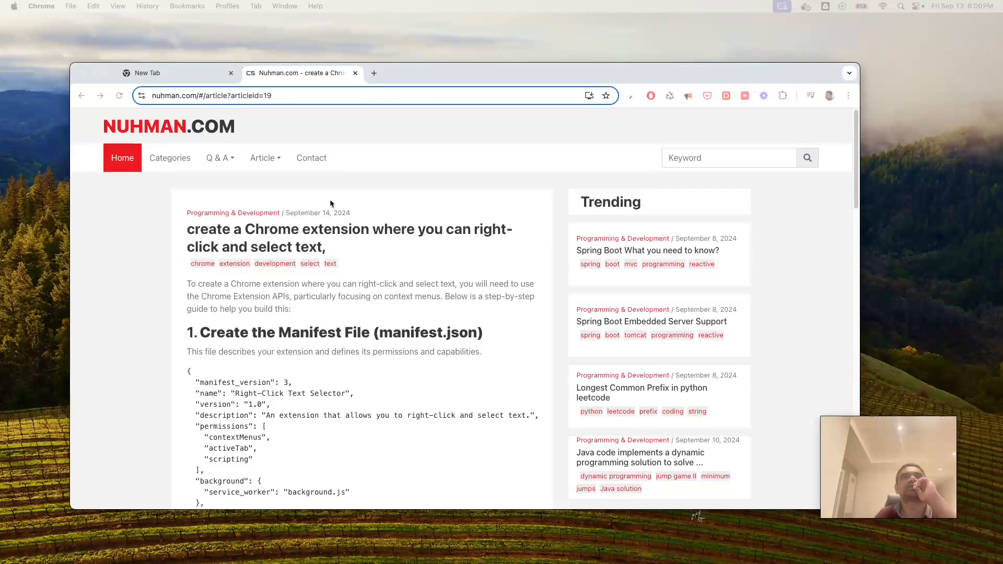
right_click(331, 203)
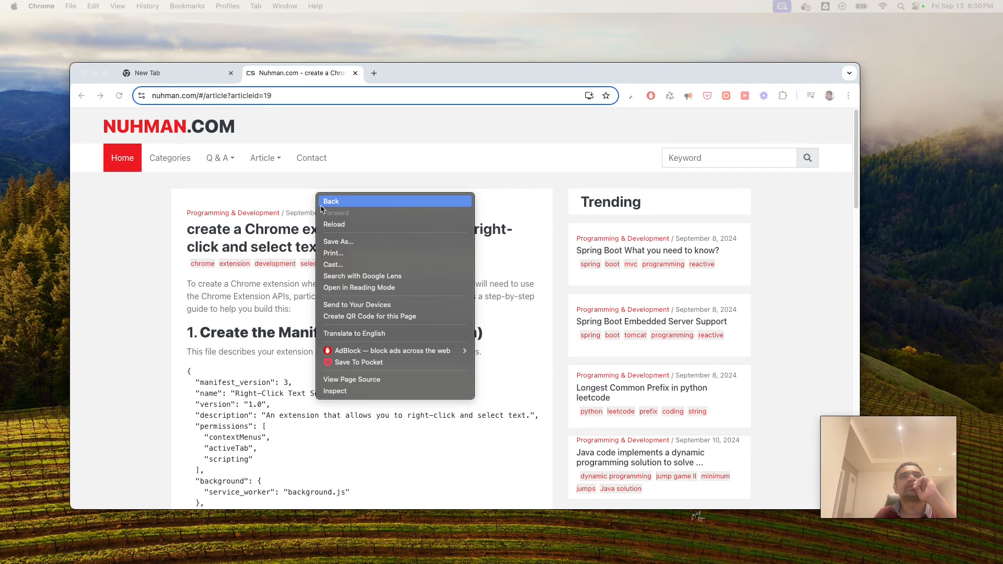
mouse_move(293, 319)
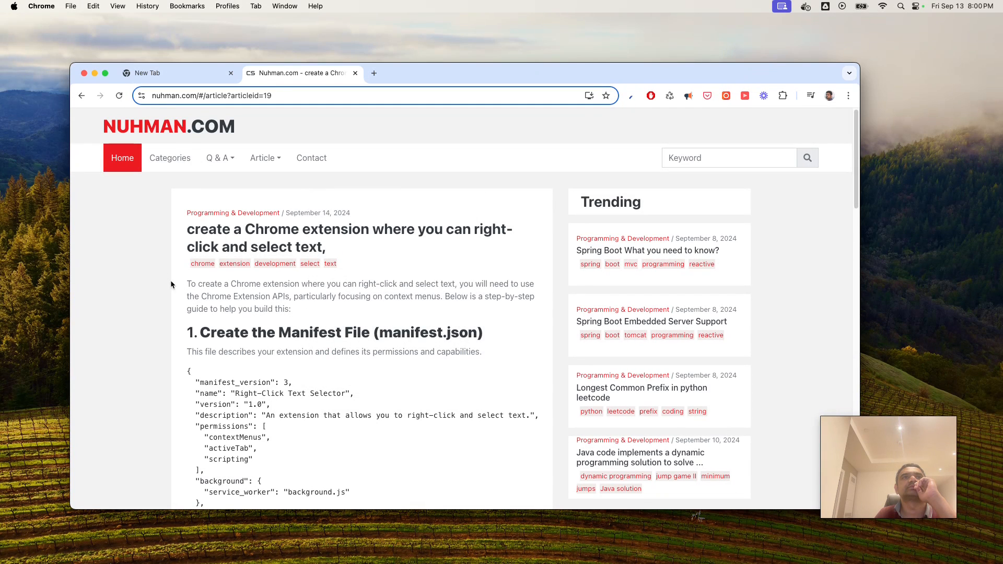
mouse_move(293, 314)
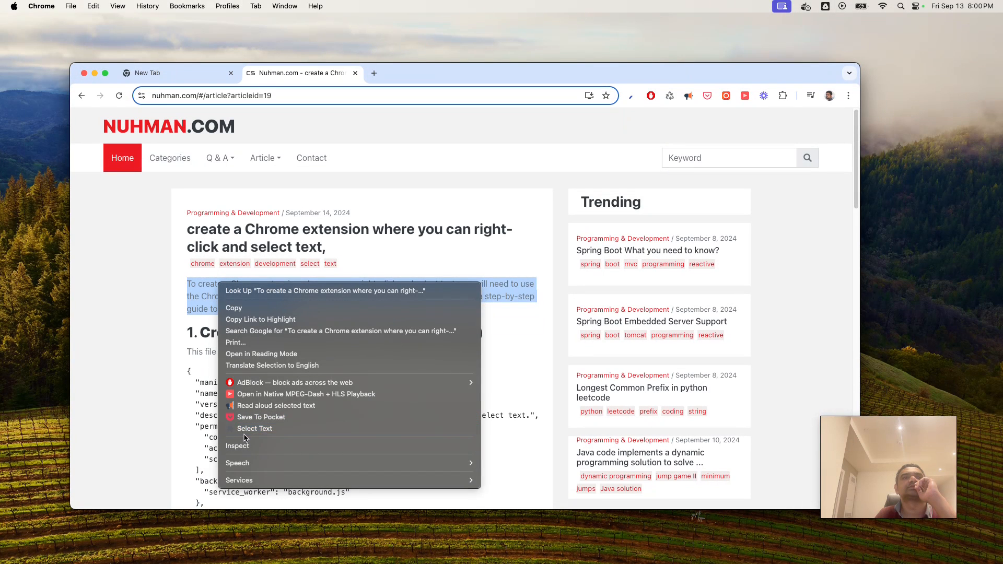
mouse_move(250, 434)
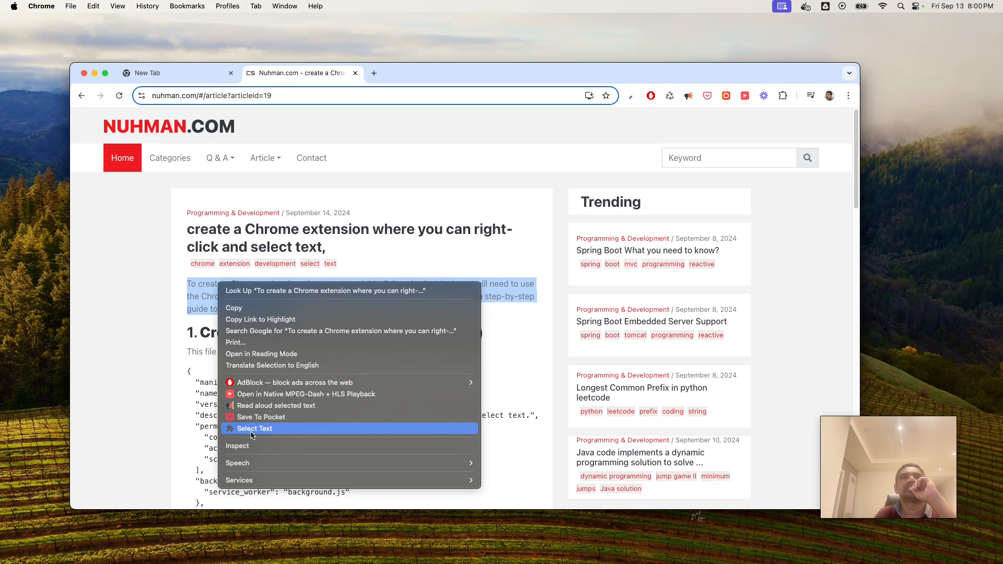
Trigger the extension's Select Text option on the Nuhman.com intro paragraph
left_click(254, 428)
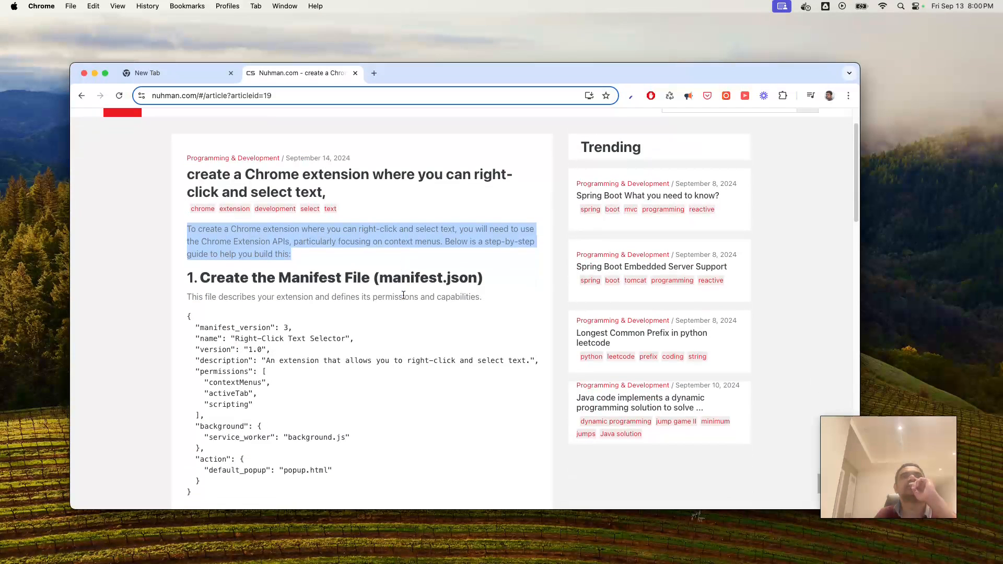
Scroll the article to the manifest and background script steps and deselect the intro text
scroll("down", 3)
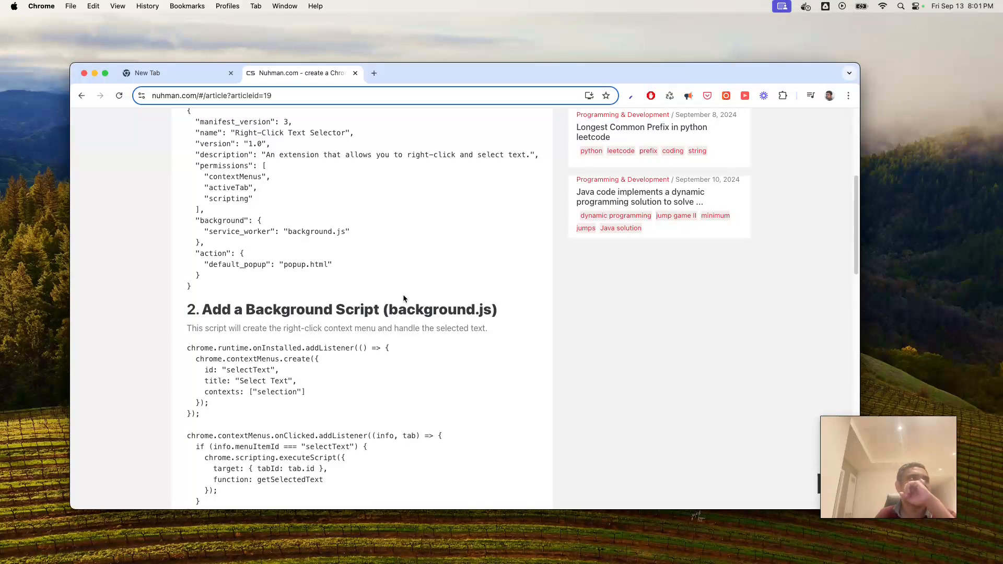
scroll("down", 3)
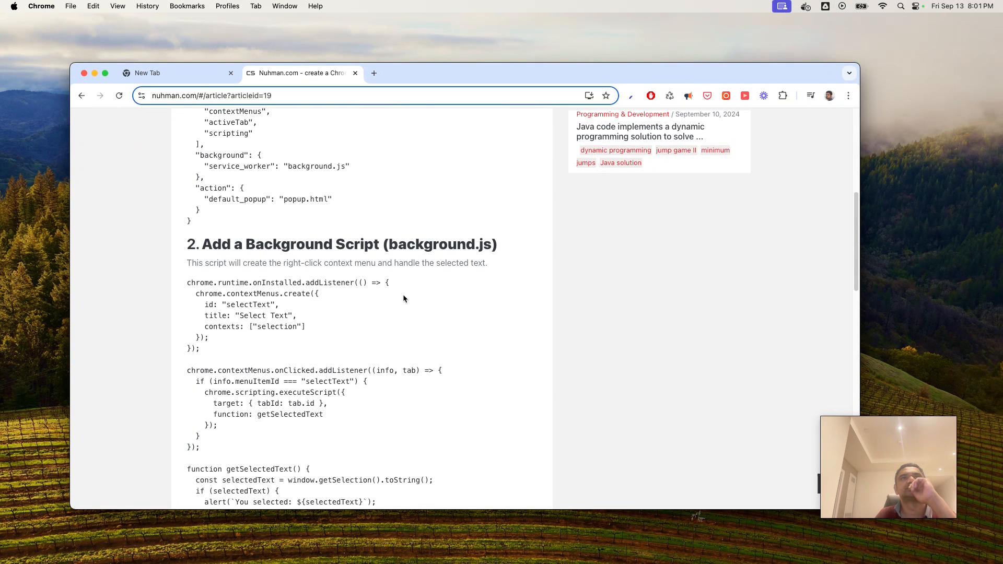
scroll("down", 3)
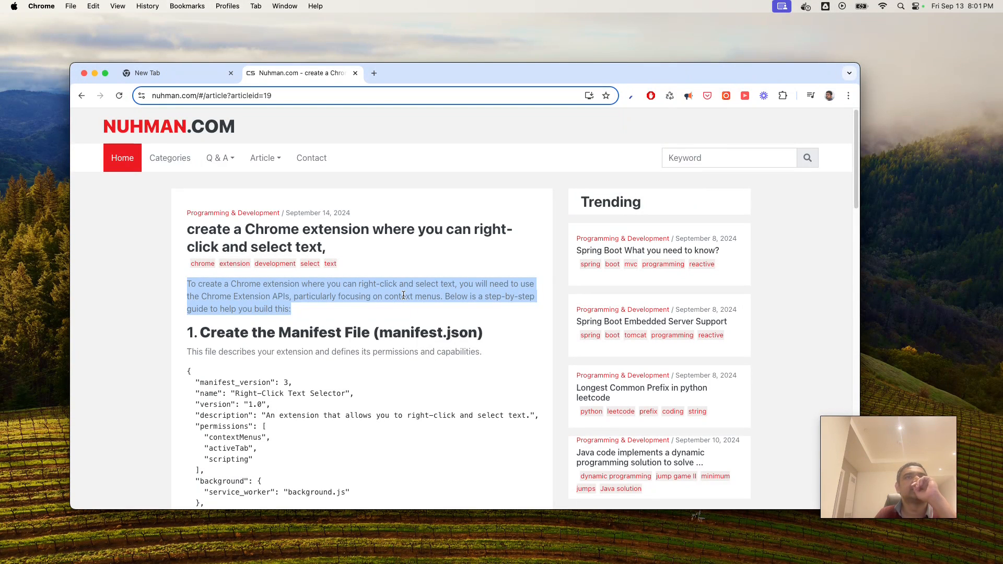
scroll("down", 3)
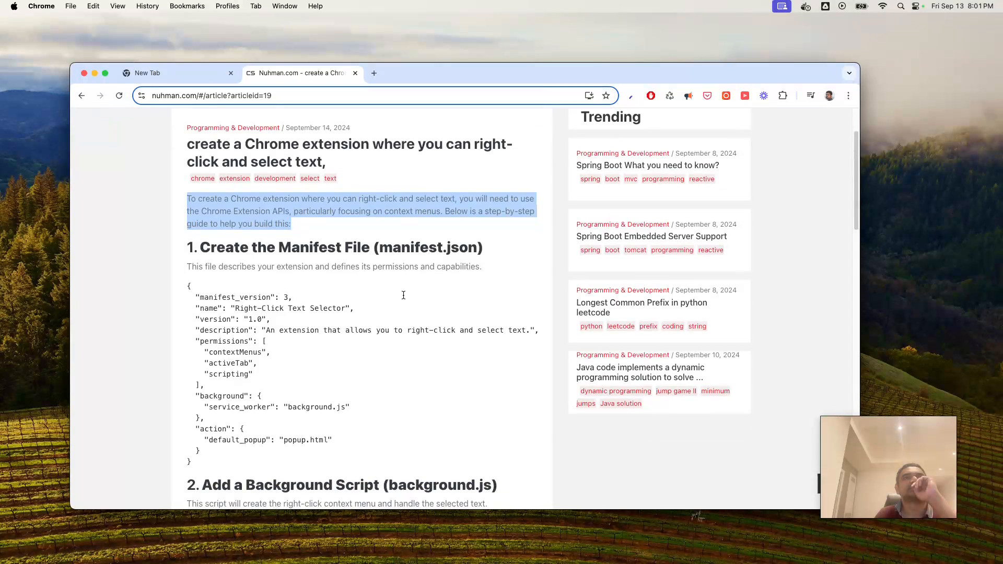
scroll("down", 3)
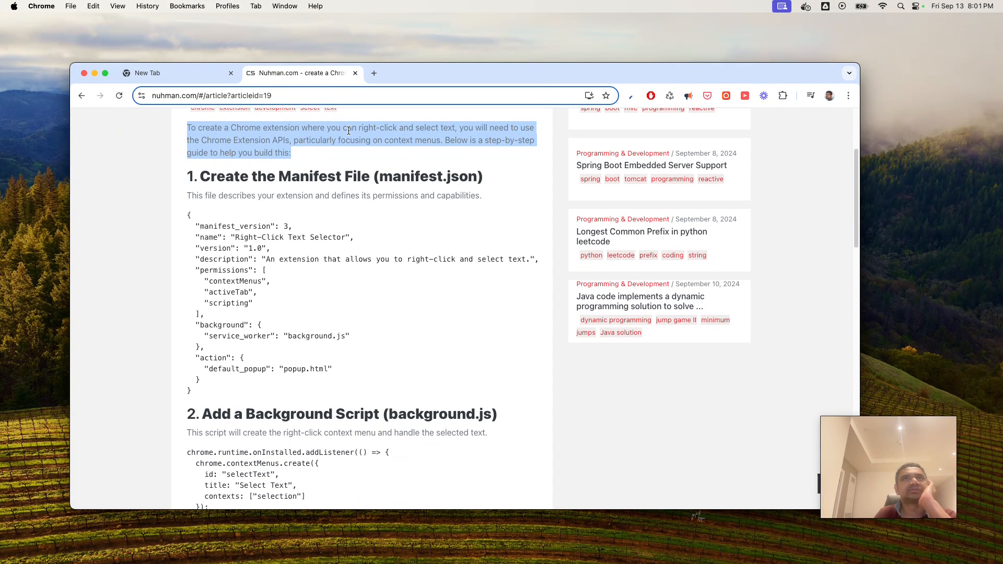
left_click(420, 176)
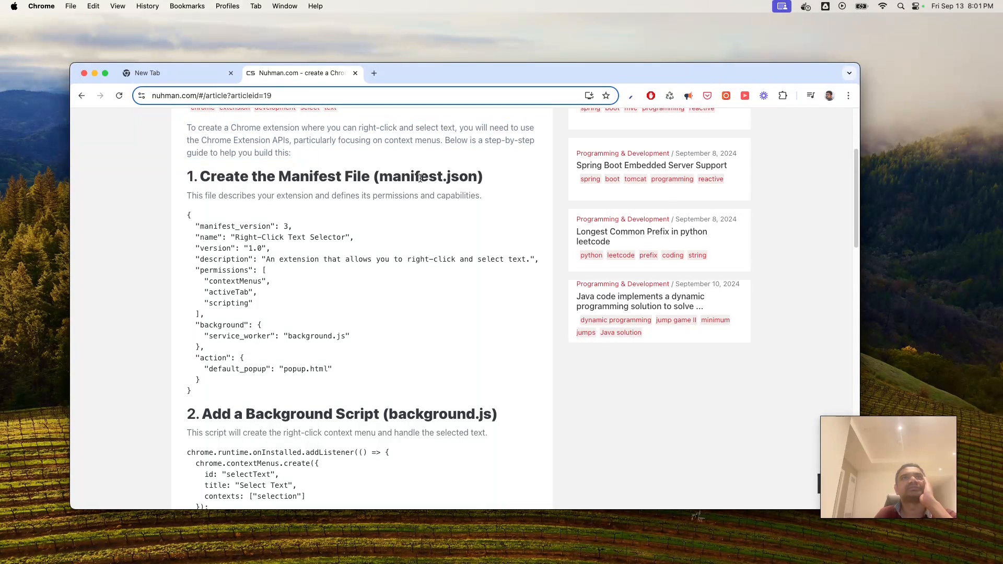
mouse_move(403, 233)
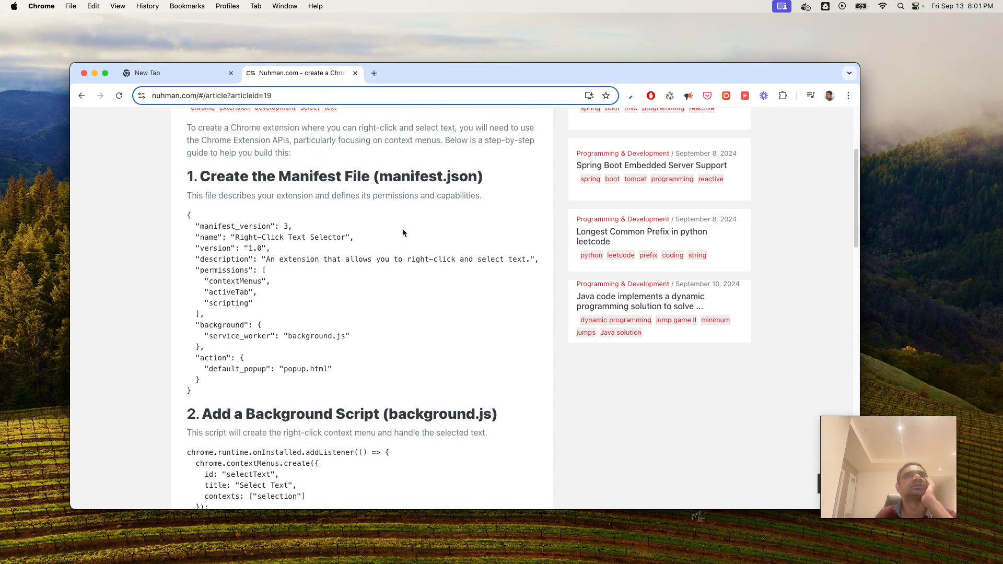
mouse_move(393, 225)
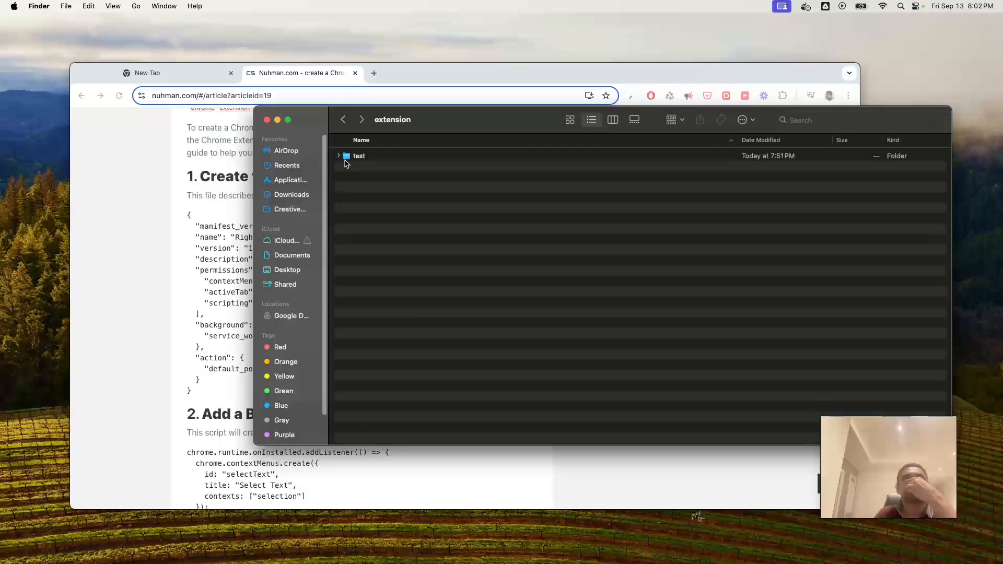
Select the test folder inside the extension folder in Finder
left_click(338, 156)
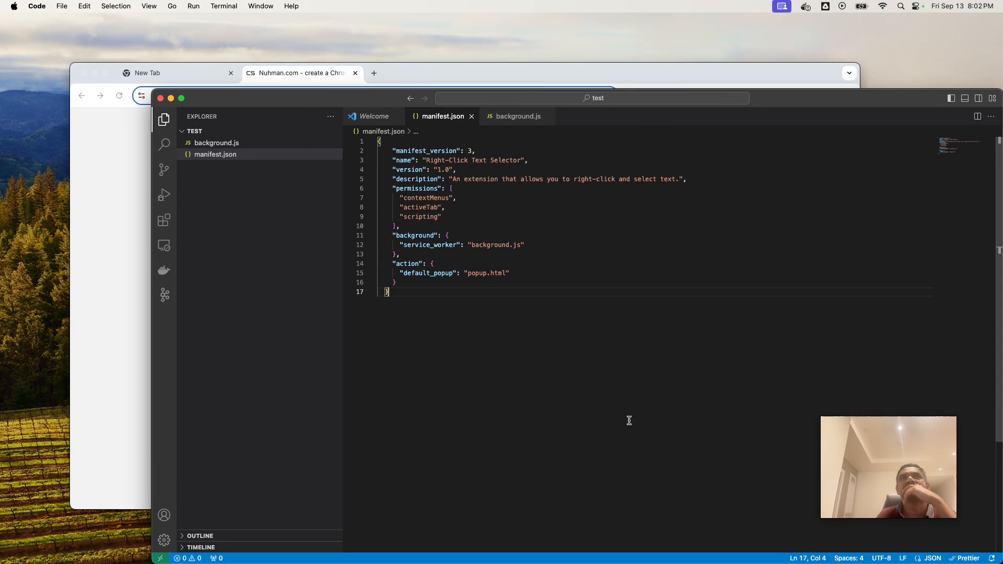
Review manifest.json's permissions and background.js service worker entry, then open background.js
left_click(214, 154)
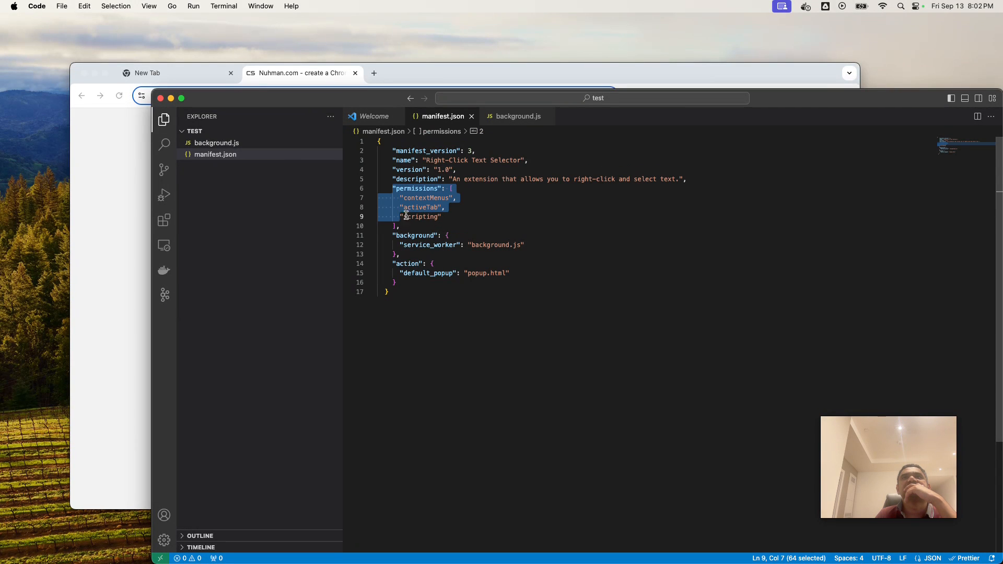
left_click(441, 216)
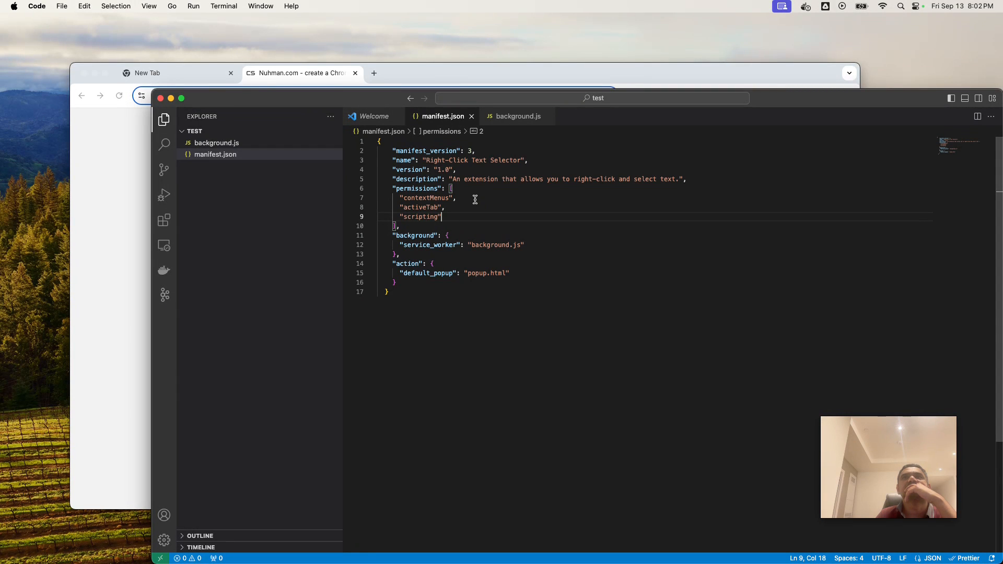
mouse_move(421, 211)
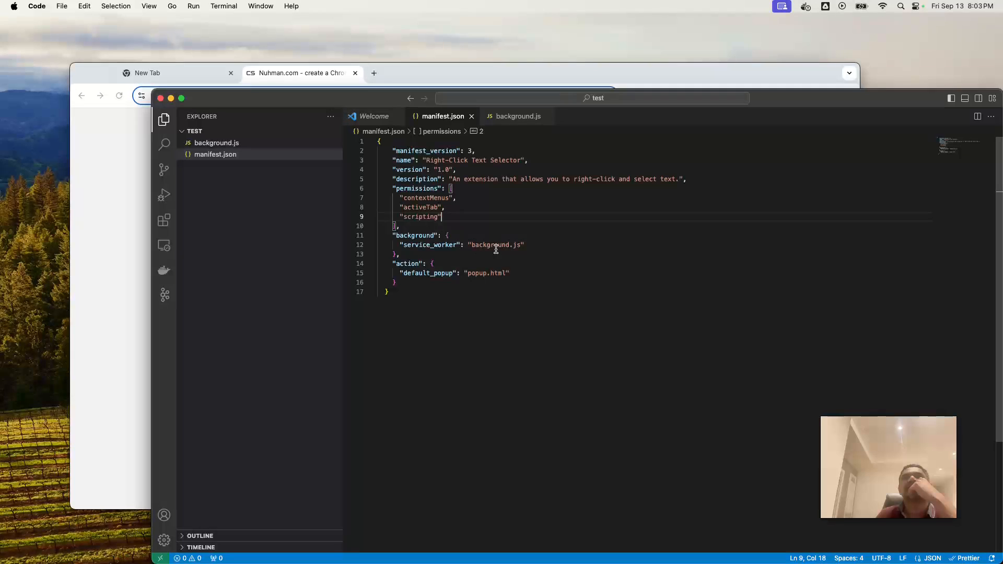
double_click(496, 244)
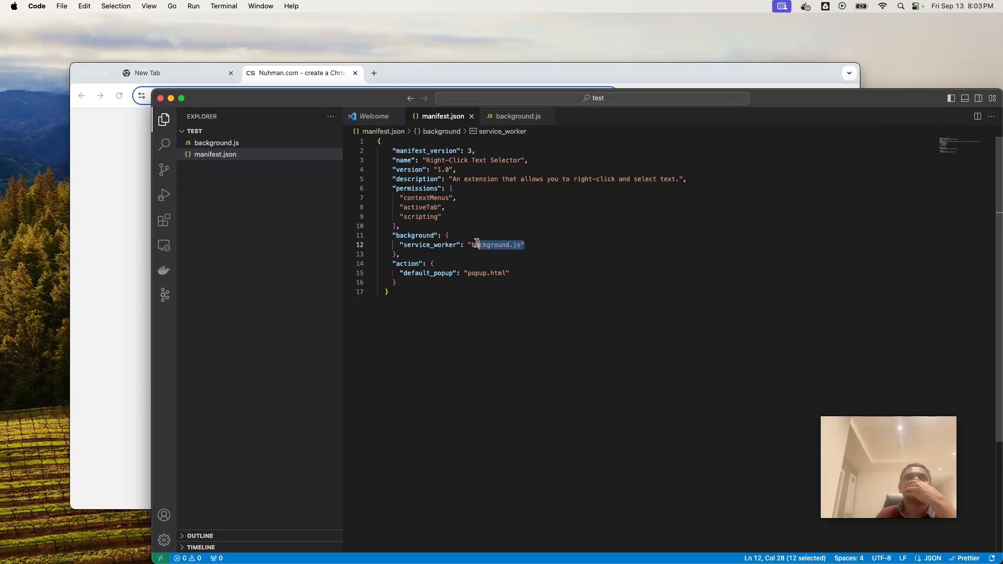
mouse_move(517, 315)
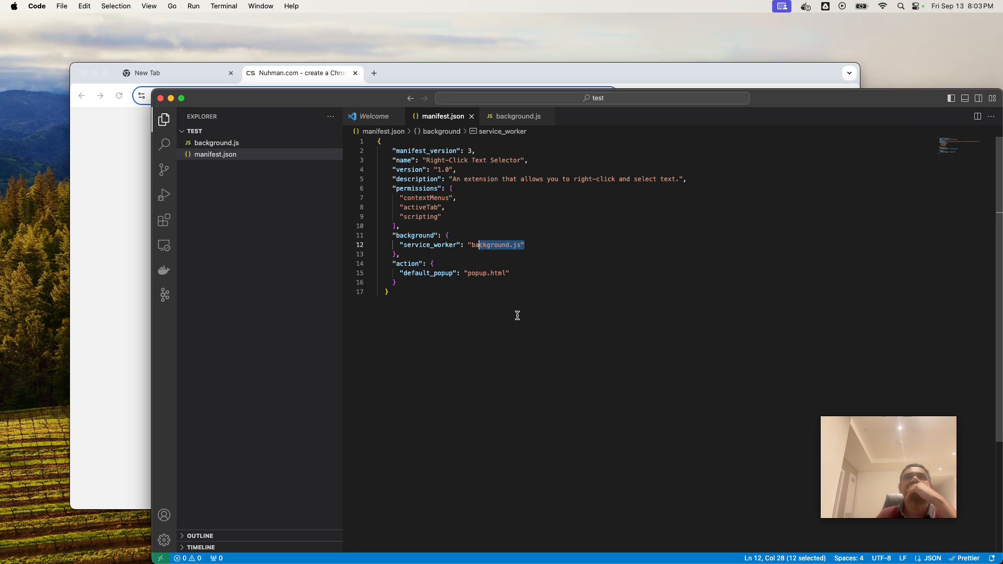
mouse_move(525, 272)
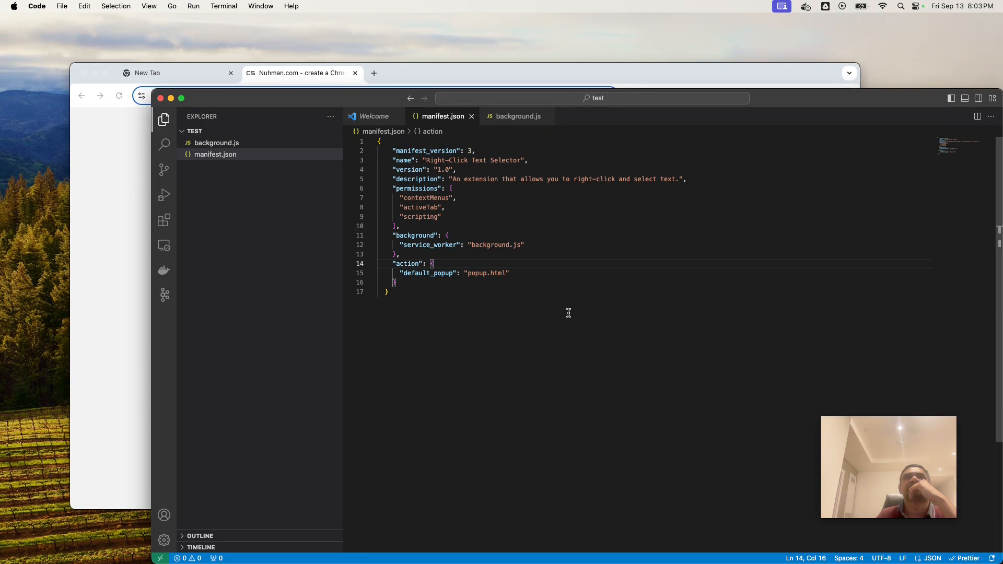
left_click(215, 142)
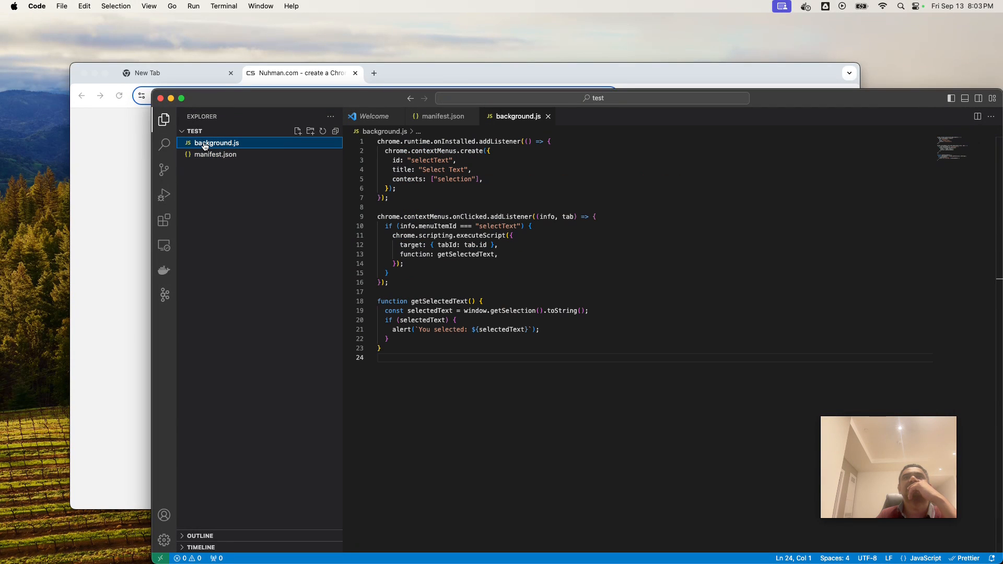
Scroll through background.js and back to its top
scroll("down", 3)
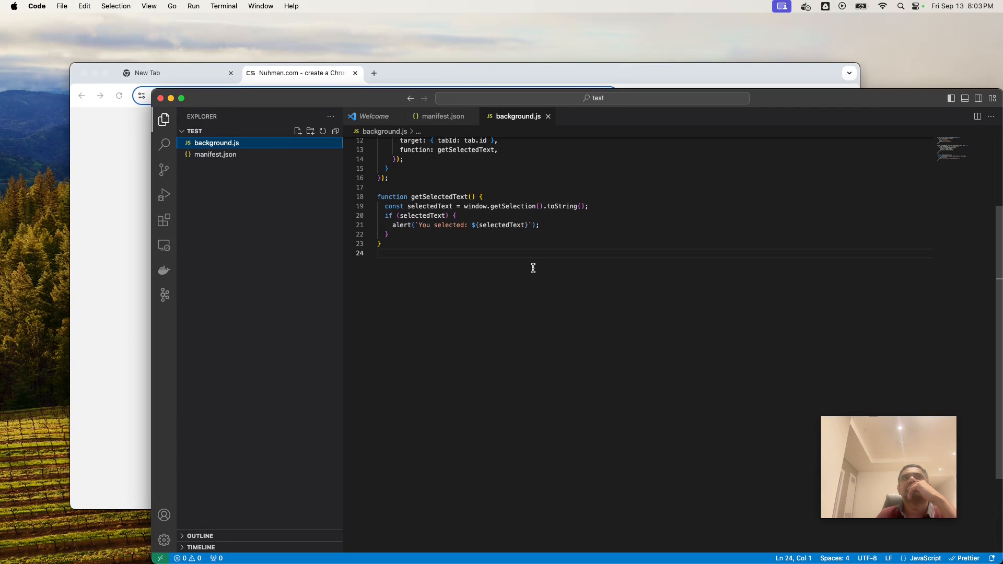
scroll("up", 3)
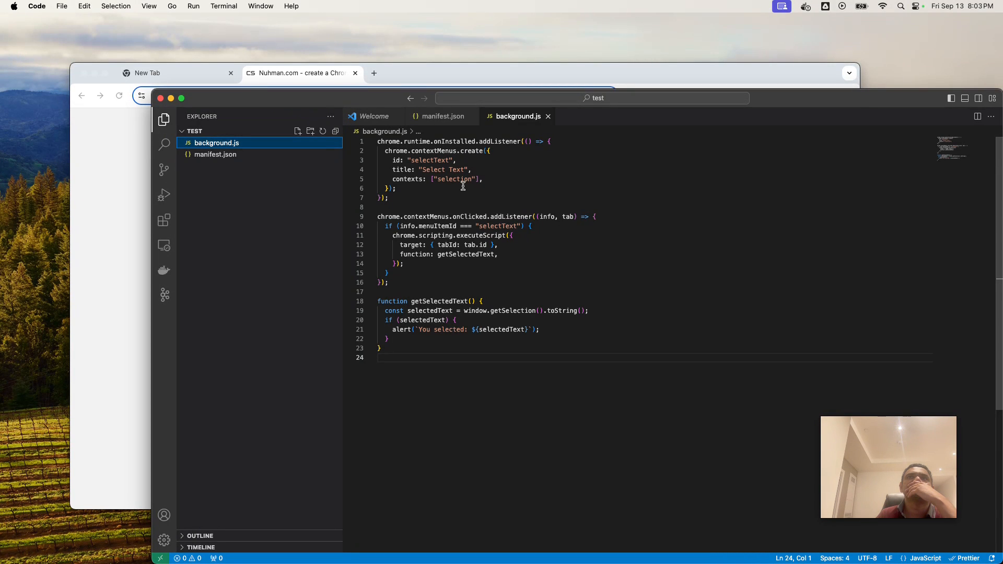
mouse_move(526, 216)
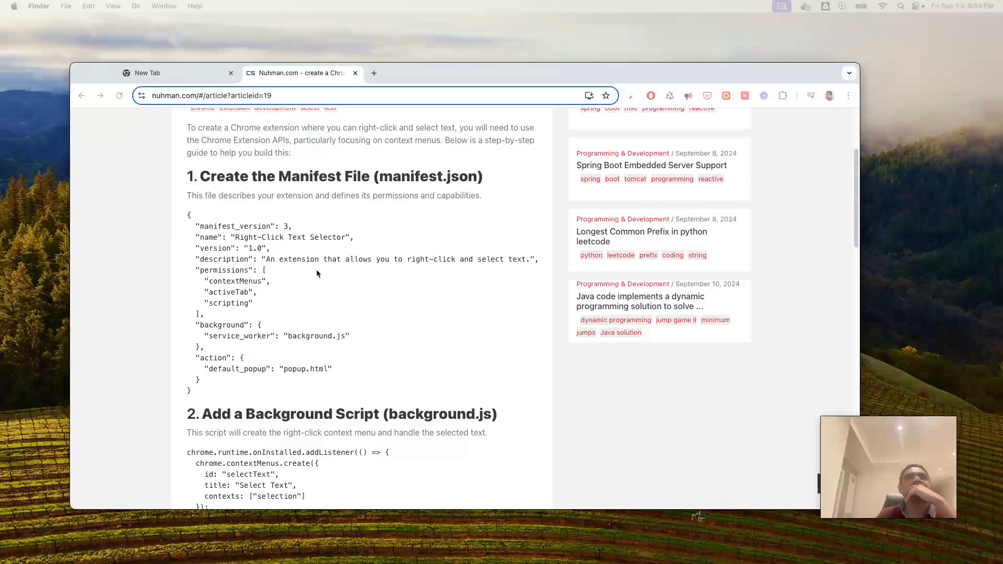
Inspect the permissions block of the tutorial's manifest.json in Chrome
right_click(319, 273)
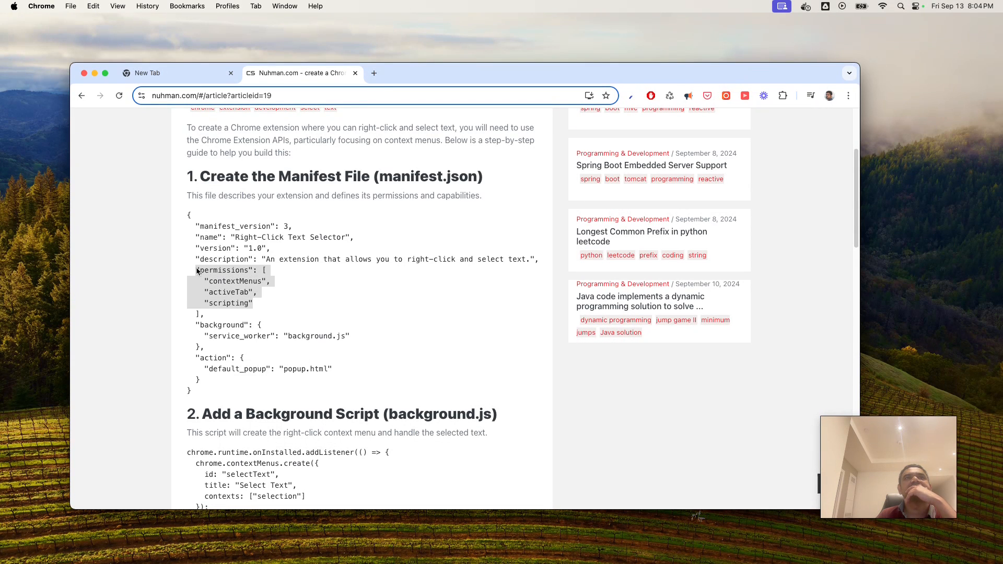
right_click(204, 271)
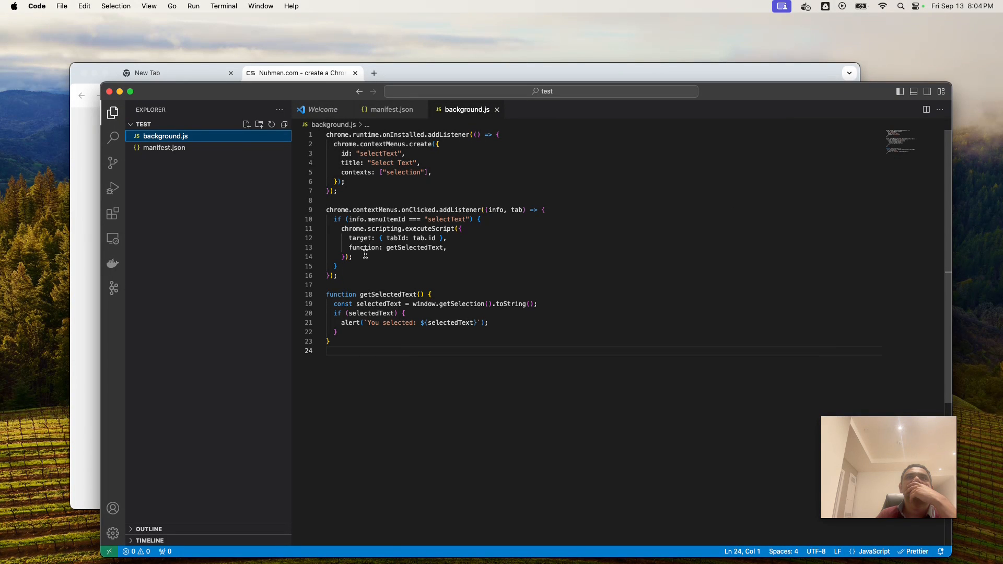
Highlight addListener and the executeScript block in background.js, then clear the selection
double_click(459, 210)
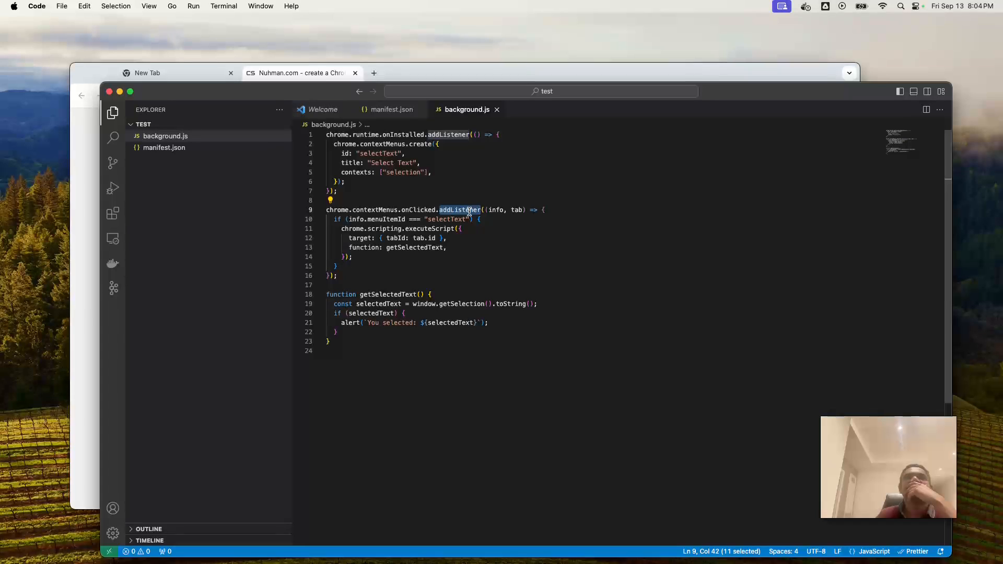
mouse_move(461, 273)
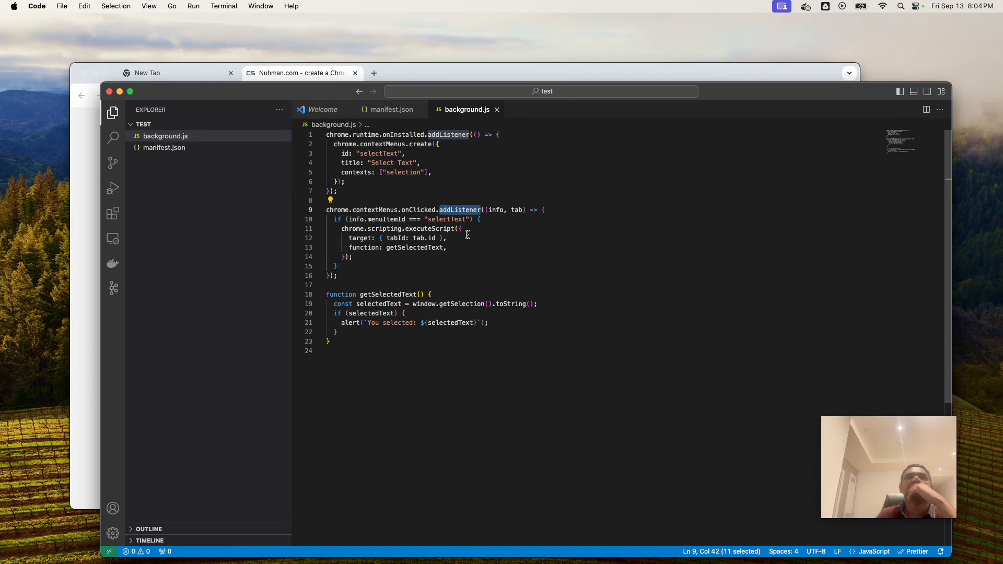
mouse_move(457, 261)
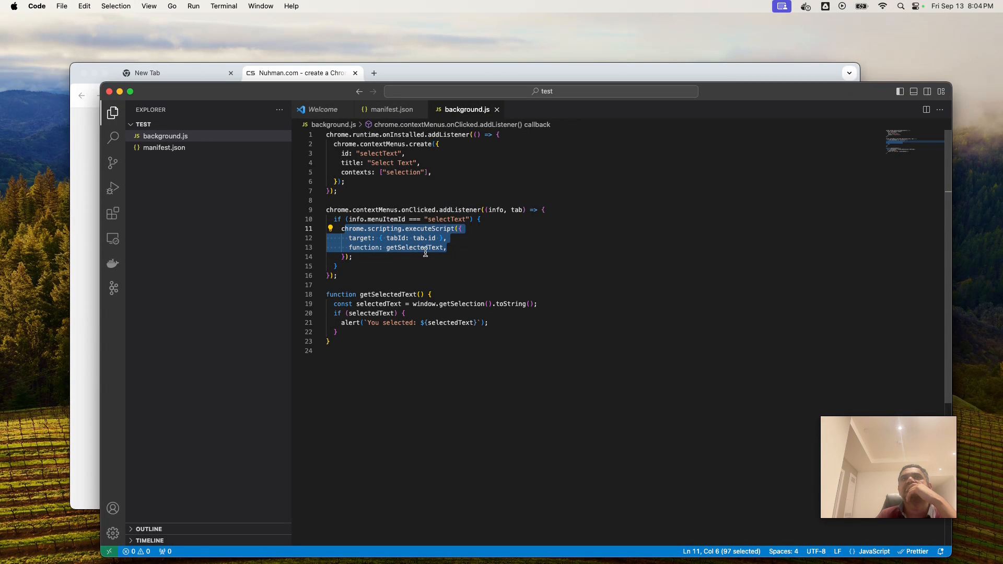
left_click(446, 248)
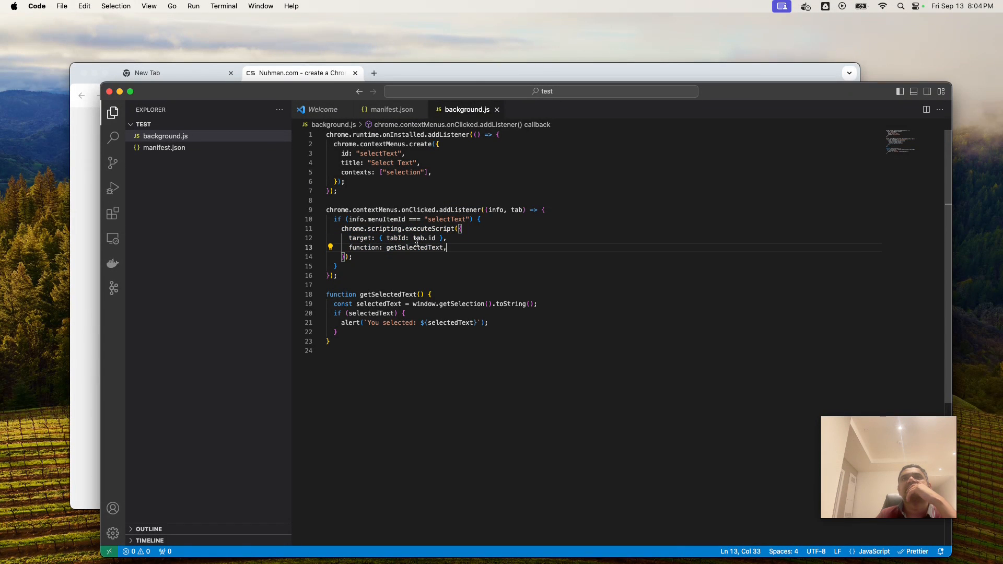
mouse_move(402, 262)
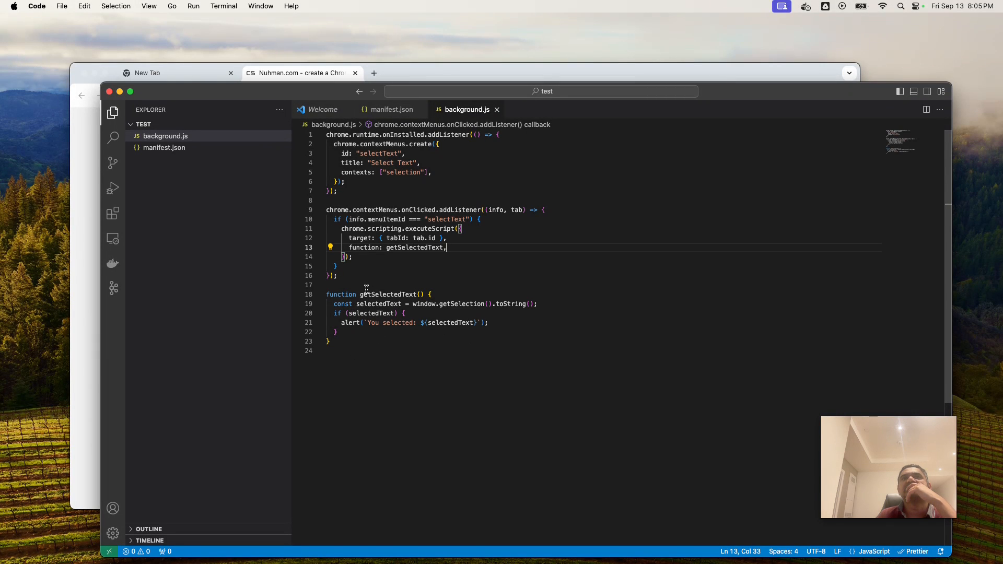
mouse_move(459, 306)
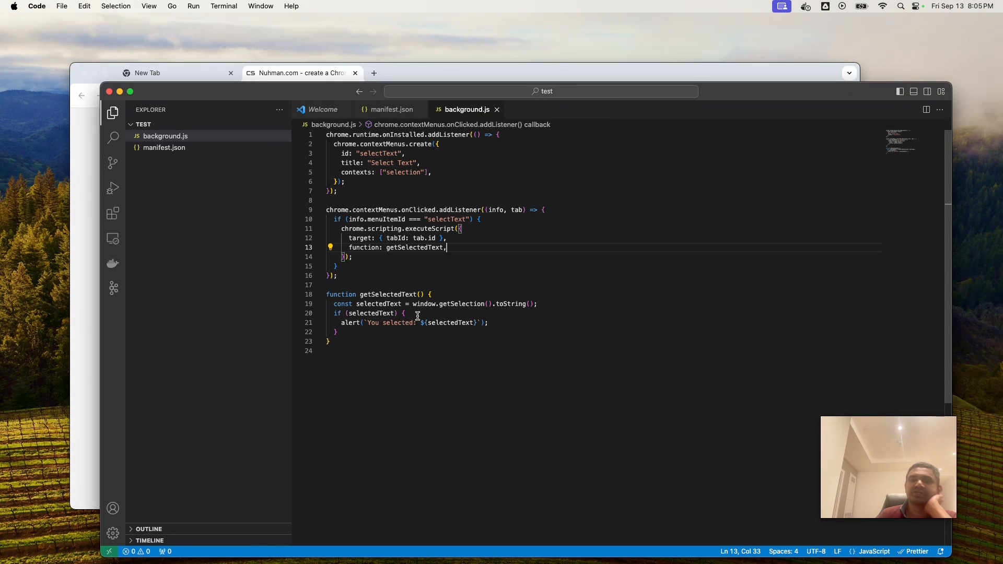
mouse_move(421, 285)
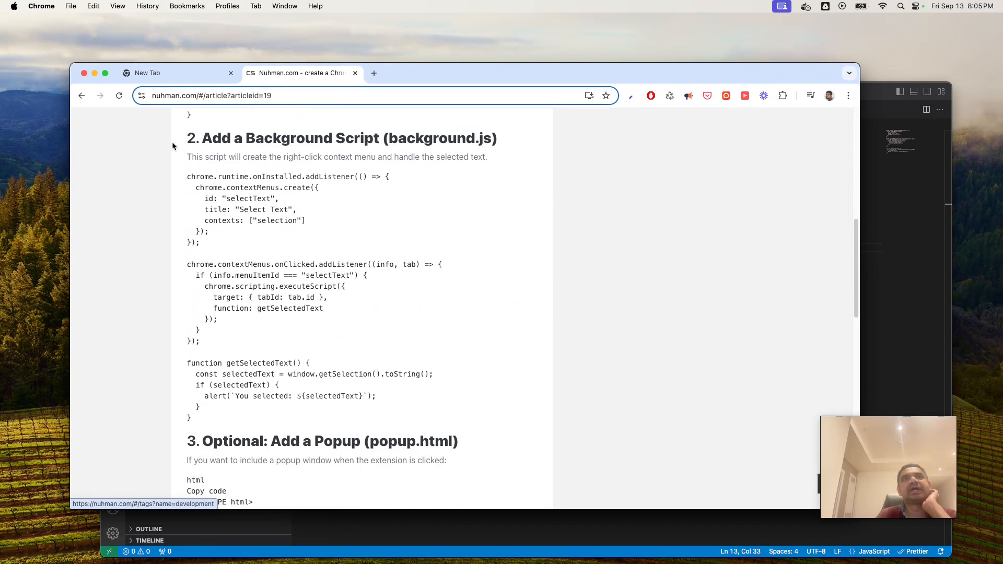
Scroll the tutorial down to the 'Load the Extension in Chrome' steps
scroll("down", 3)
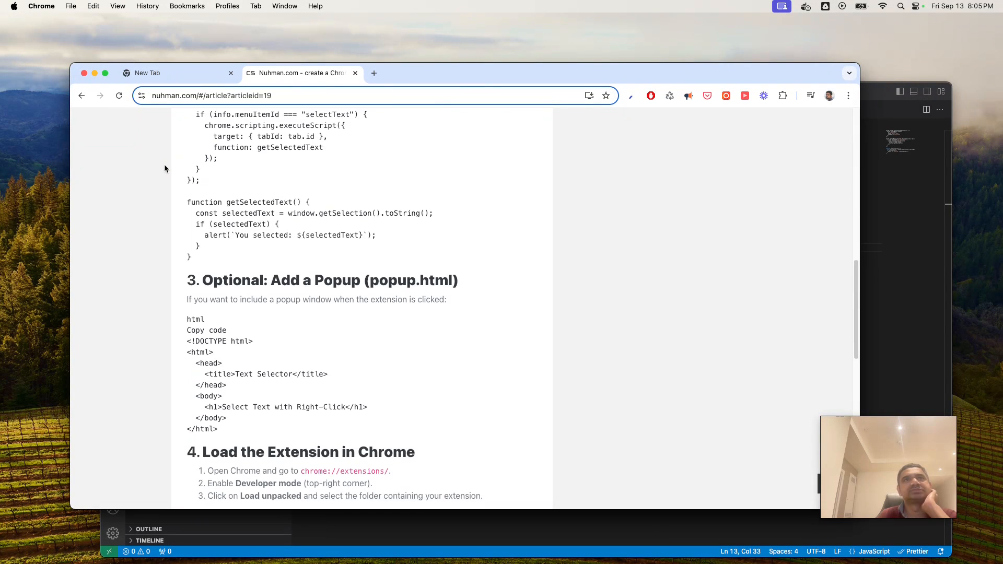
scroll("down", 3)
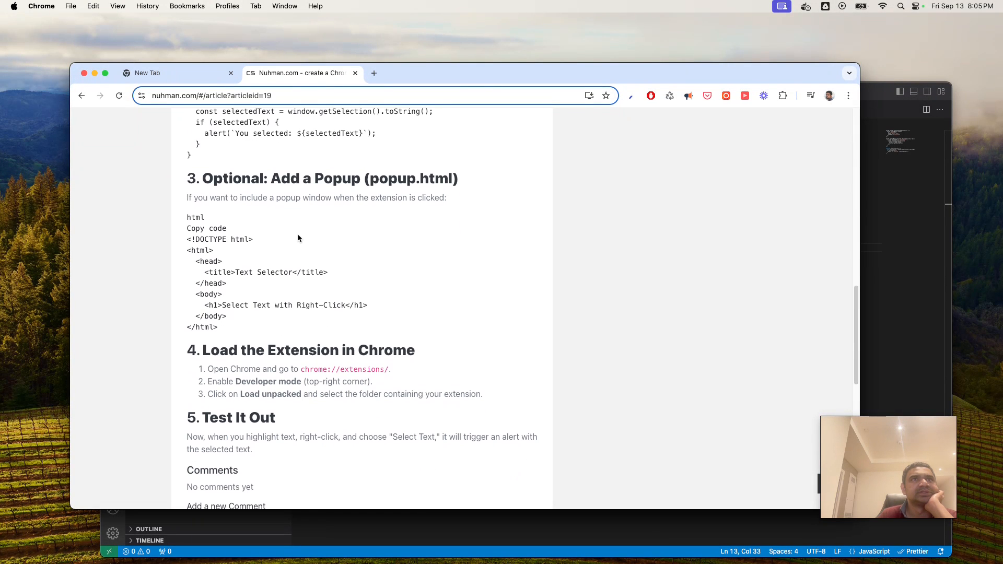
scroll("down", 3)
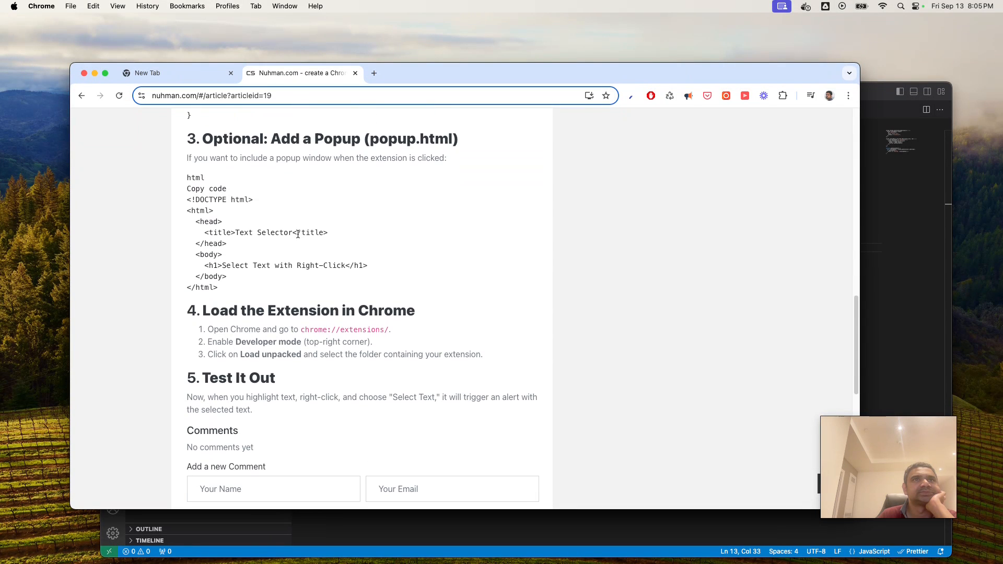
scroll("down", 3)
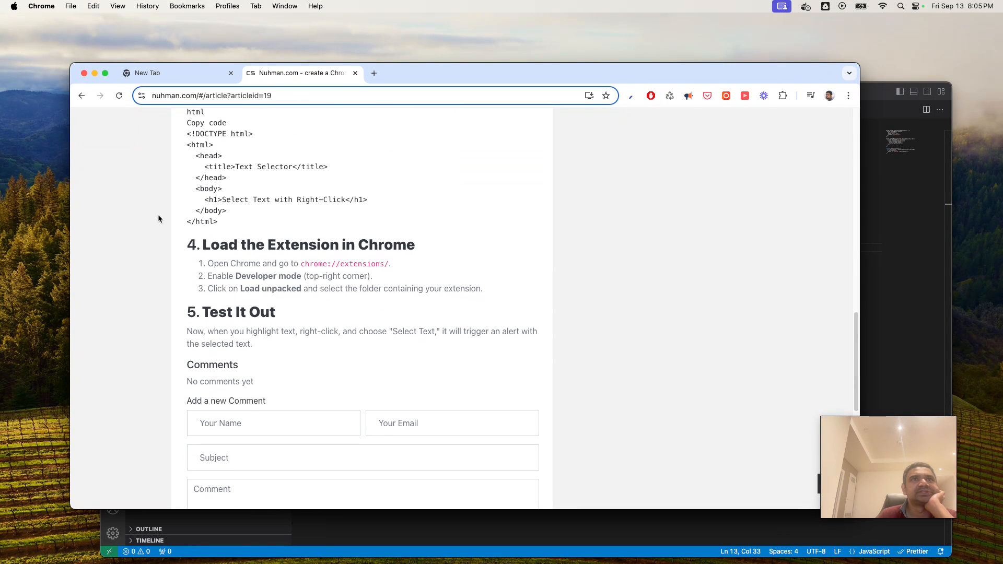
Select the chrome://extensions/ address in step 1 and bring up its context menu
double_click(345, 264)
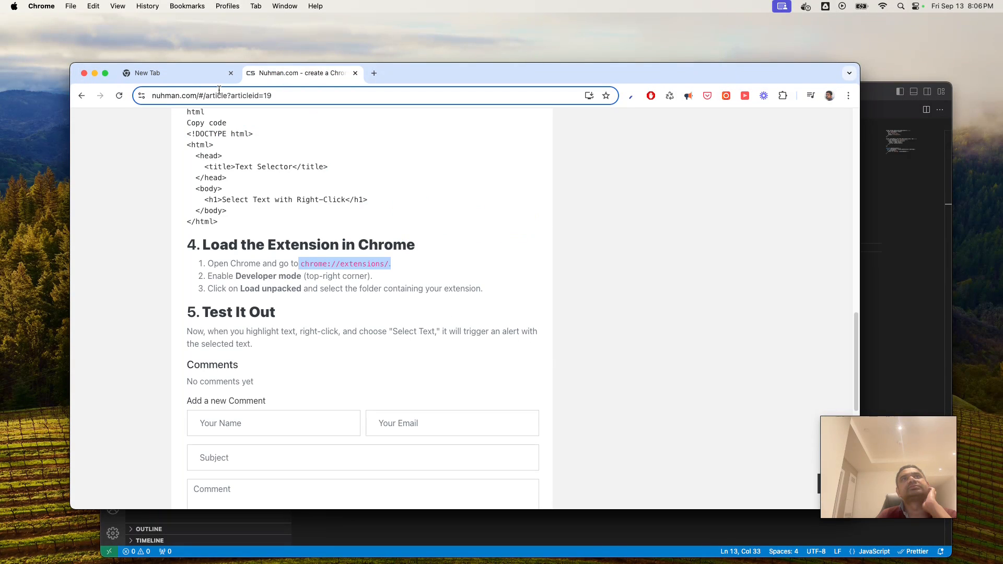
left_click(391, 267)
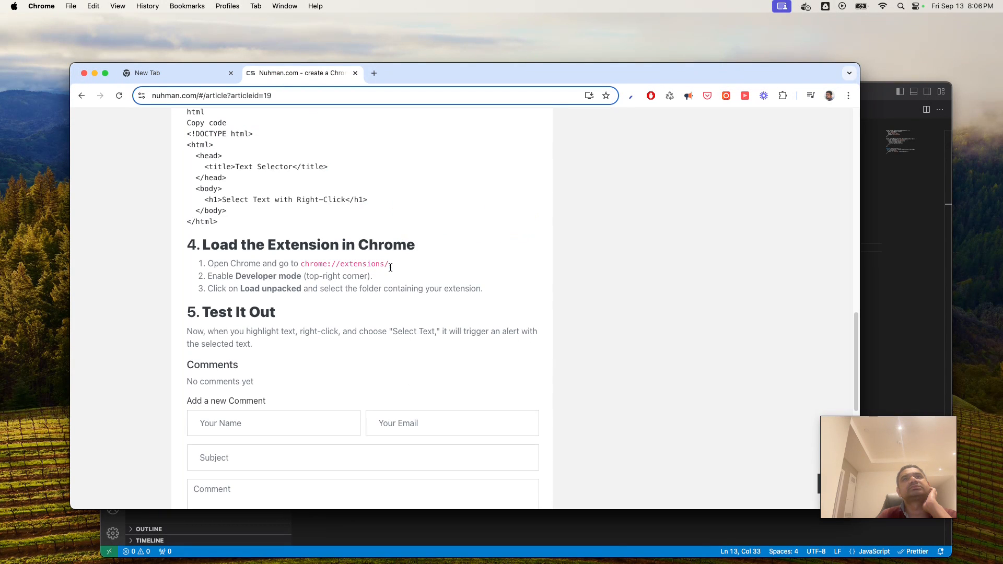
double_click(344, 264)
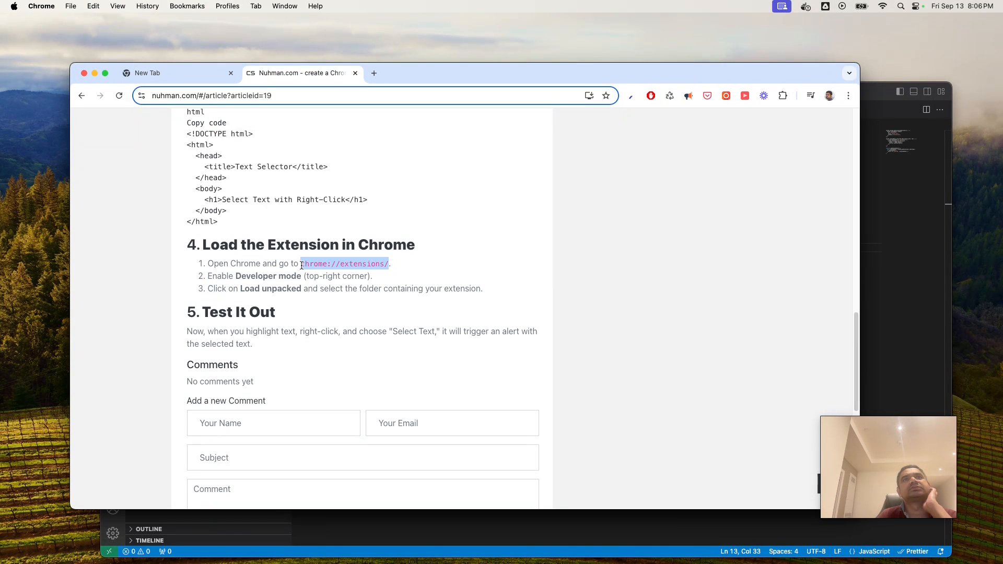
right_click(344, 264)
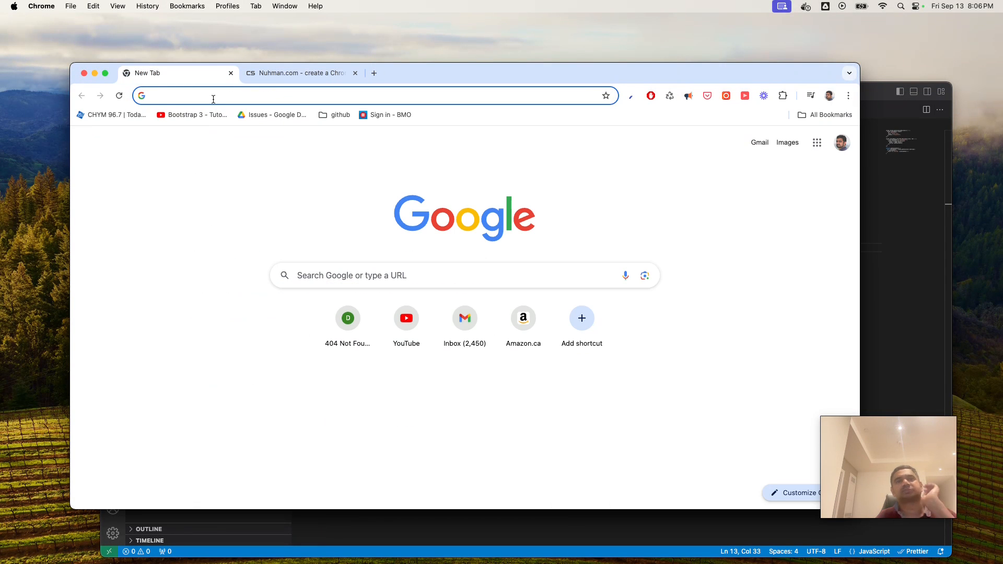
Verify Right-Click Text Selector 1.0 appears enabled on chrome://extensions, then return to the Nuhman.com tutorial
type("chrome://extensions")
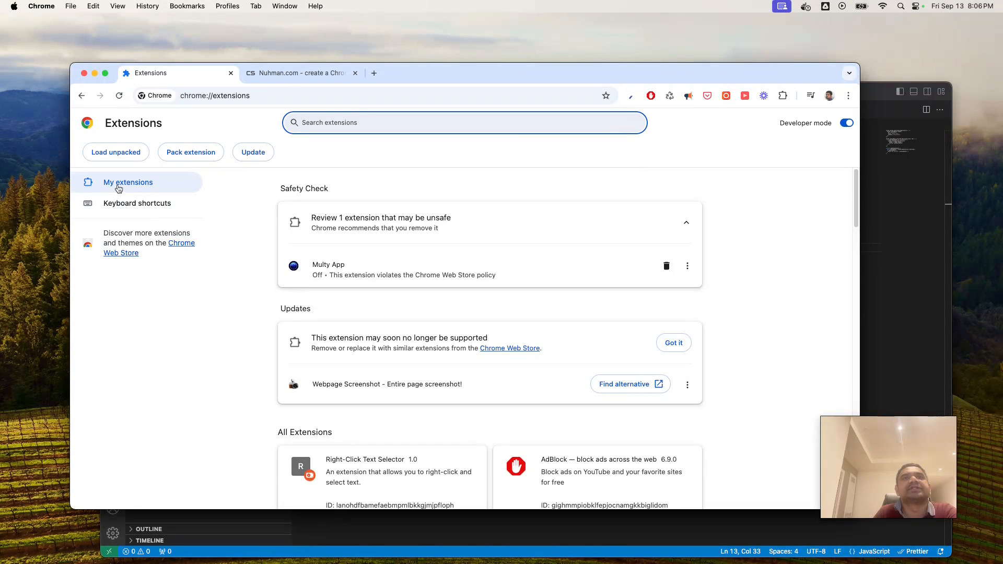
mouse_move(167, 195)
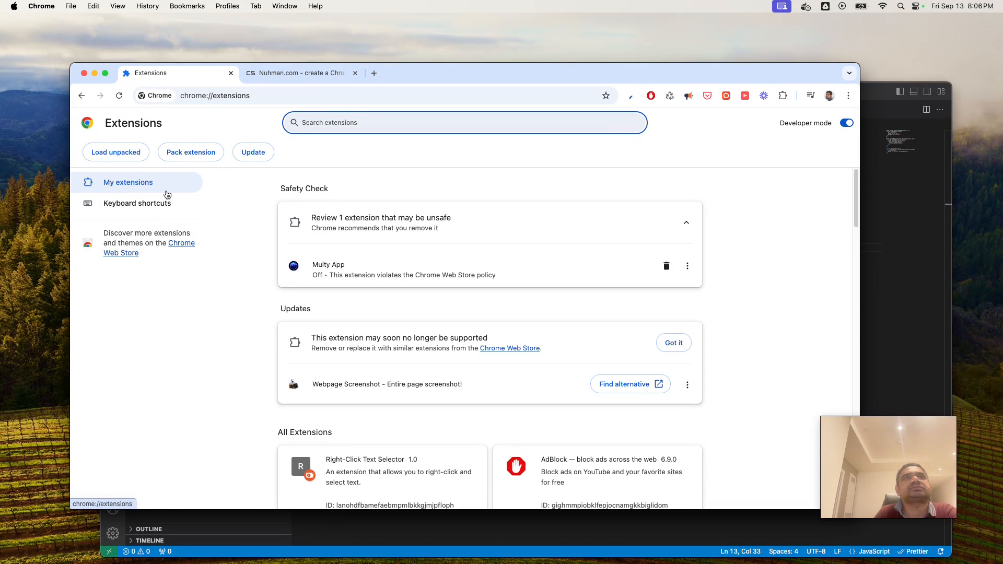
scroll("down", 3)
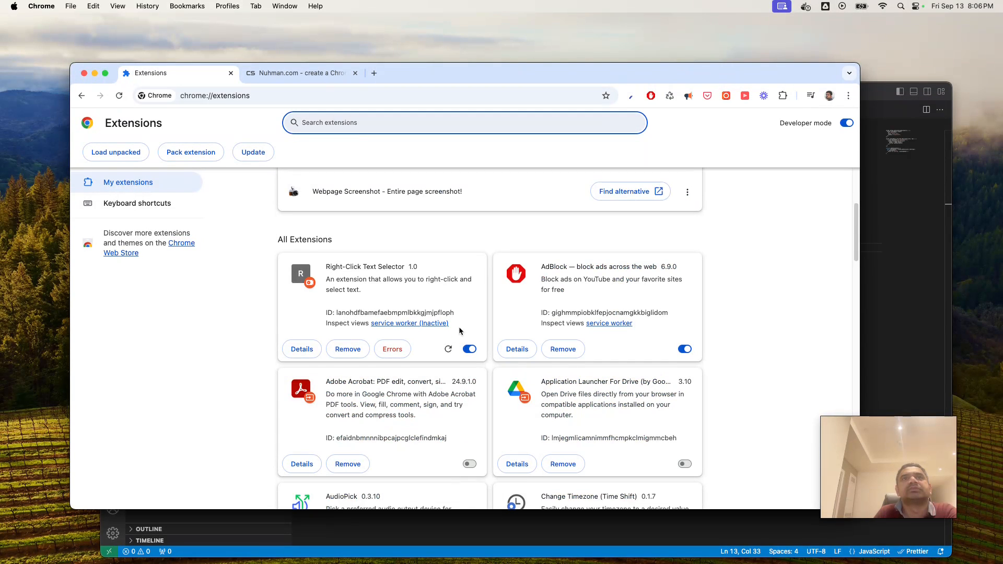
scroll("down", 3)
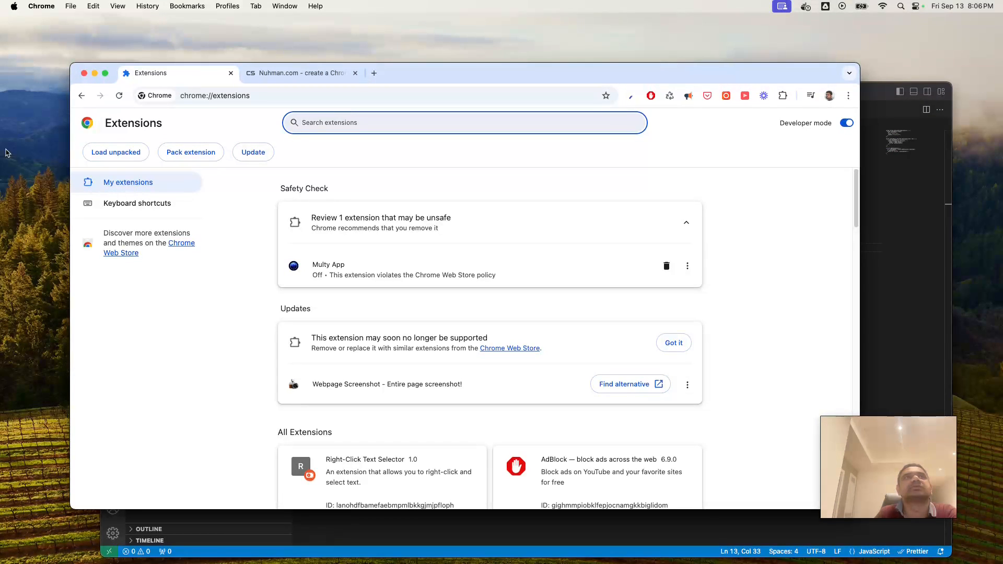
left_click(116, 152)
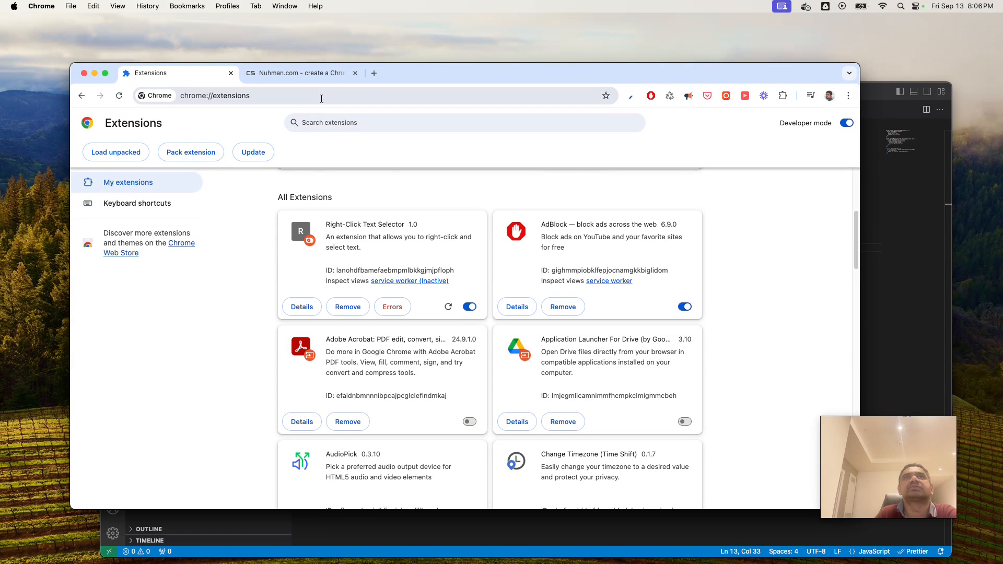
left_click(299, 73)
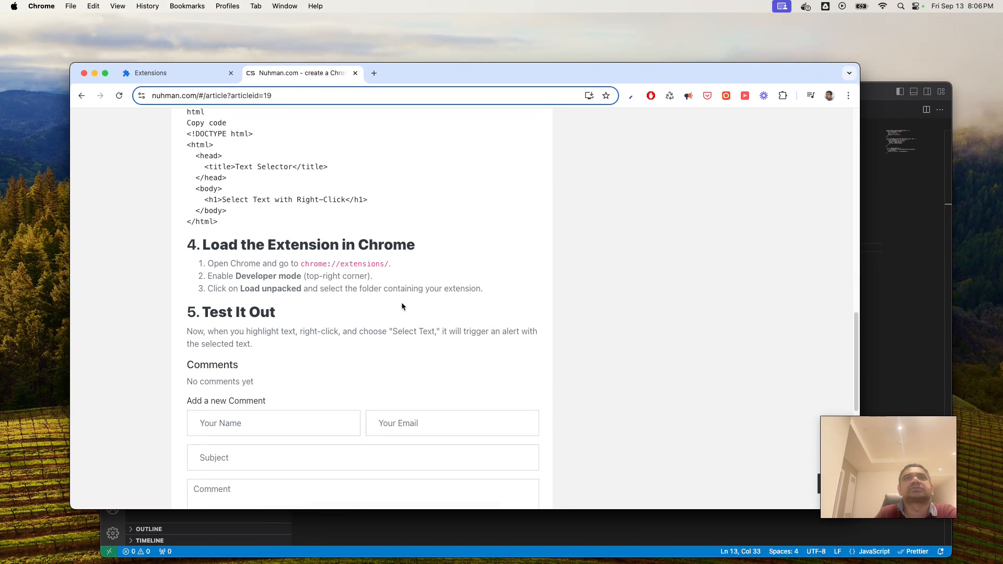
Select the 'Load the Extension in Chrome' text, run Select Text from the context menu, and dismiss the alert
left_click_drag(202, 244, 482, 289)
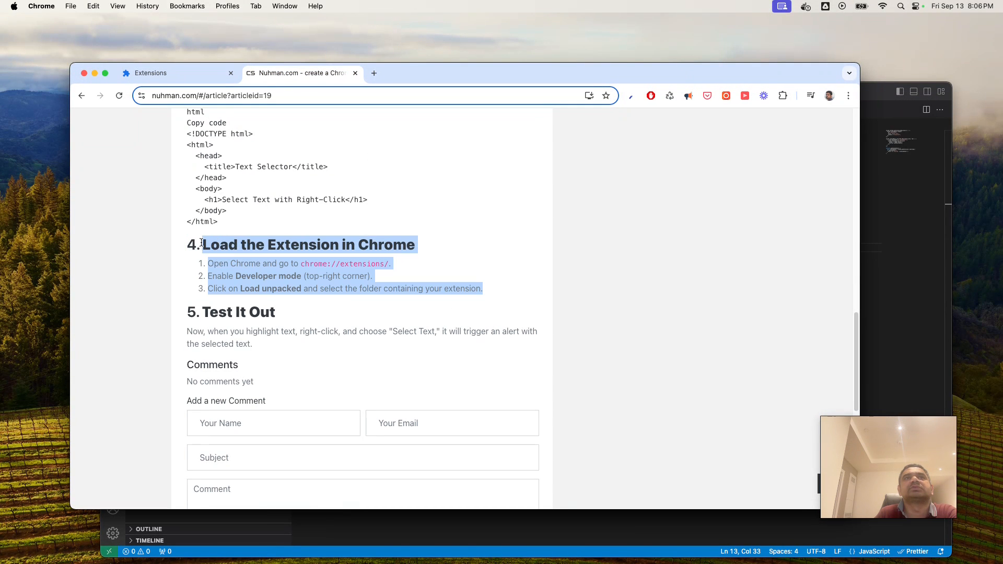
right_click(228, 245)
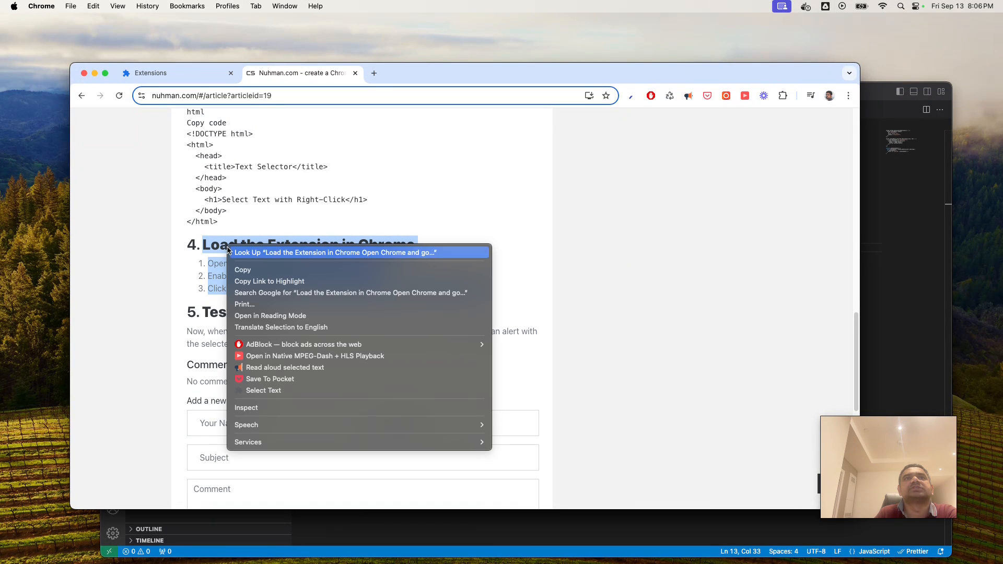
left_click(263, 390)
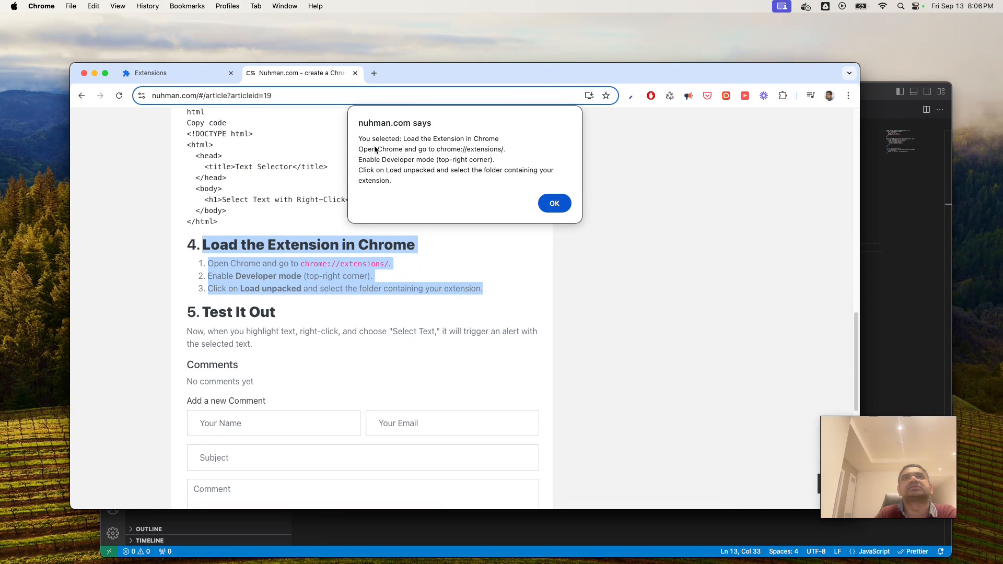
mouse_move(365, 135)
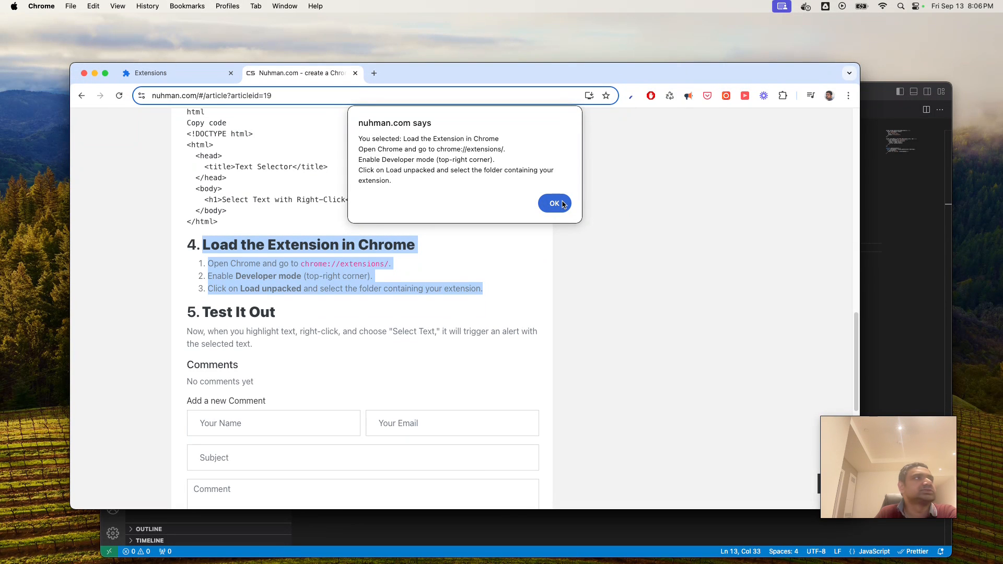
left_click(554, 203)
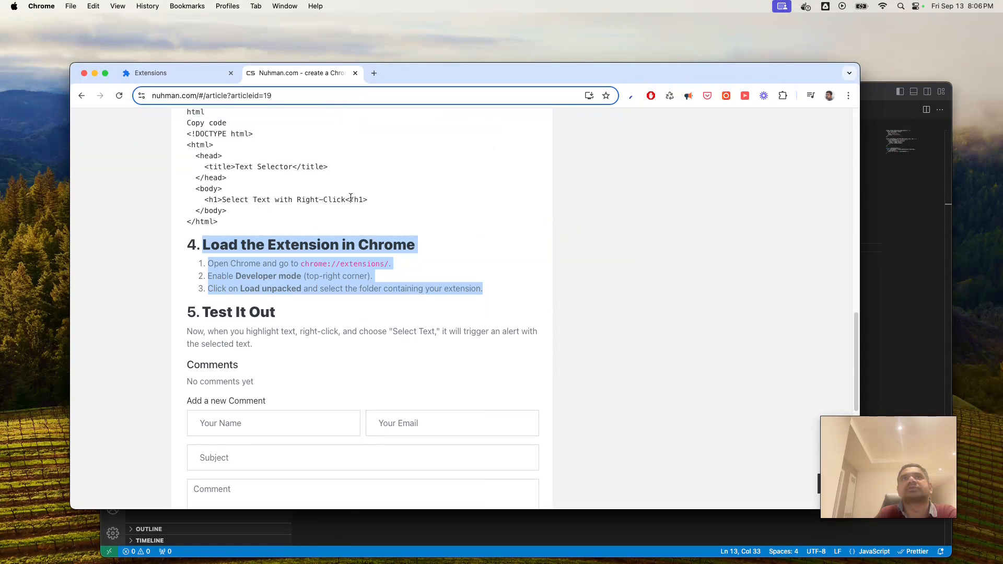